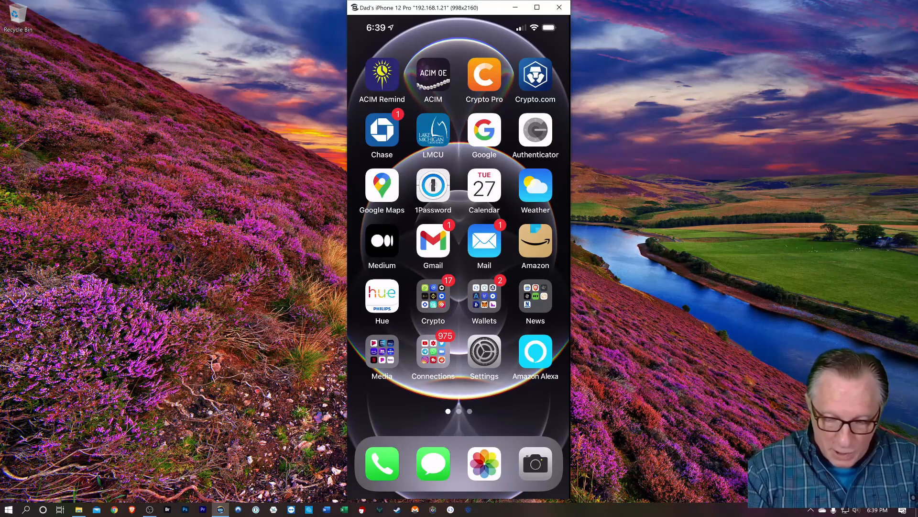
Launch Crypto.com, review holdings under Accounts, and return to the $350.67 home overview
{"action": "left_click", "coordinate": [535, 74]}
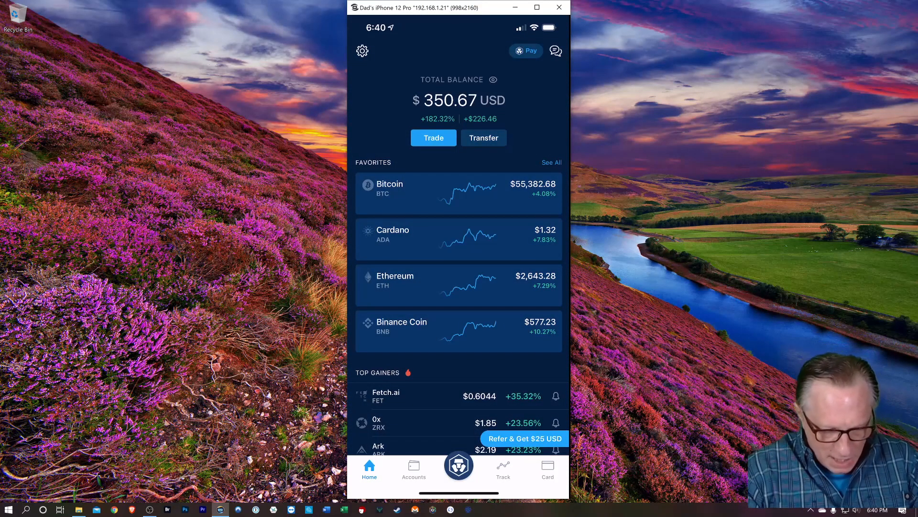
{"action": "left_click", "coordinate": [414, 468]}
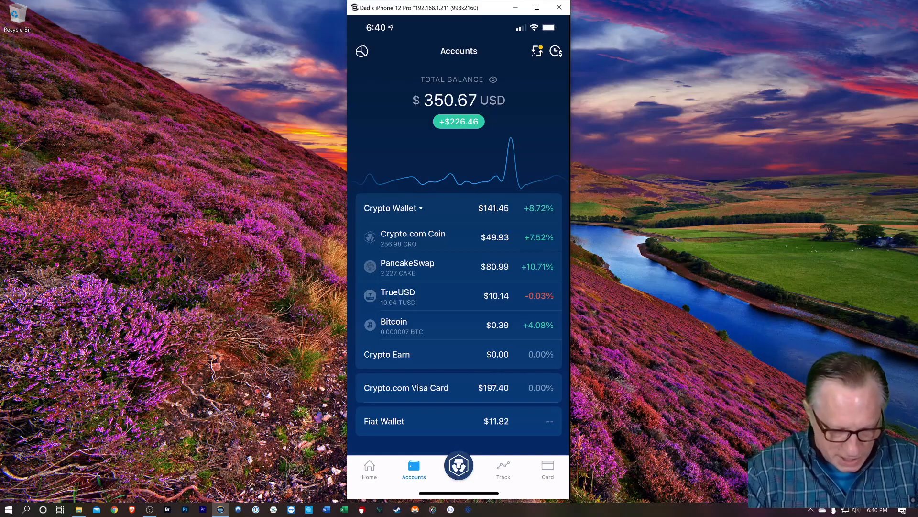
{"action": "left_click", "coordinate": [369, 470]}
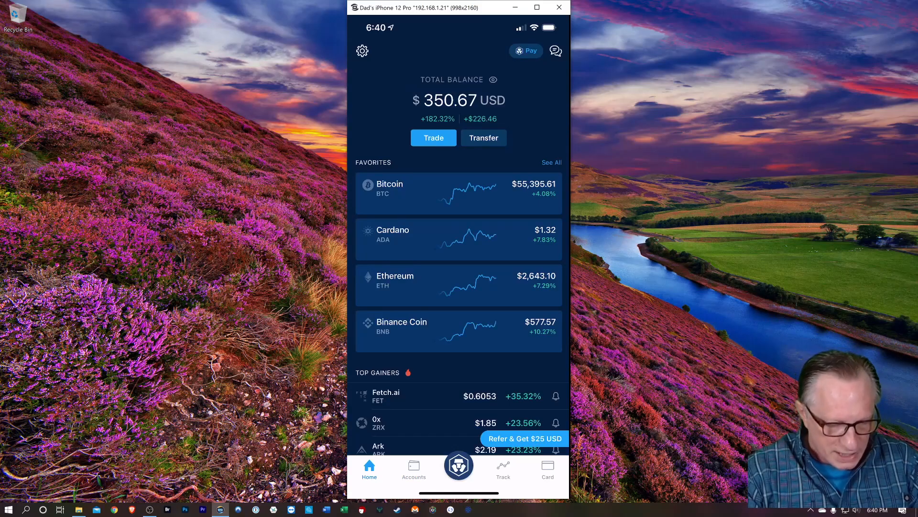
Buy 4.3 CAKE with the saved credit card, accepting the card fee and confirming
{"action": "left_click", "coordinate": [433, 138]}
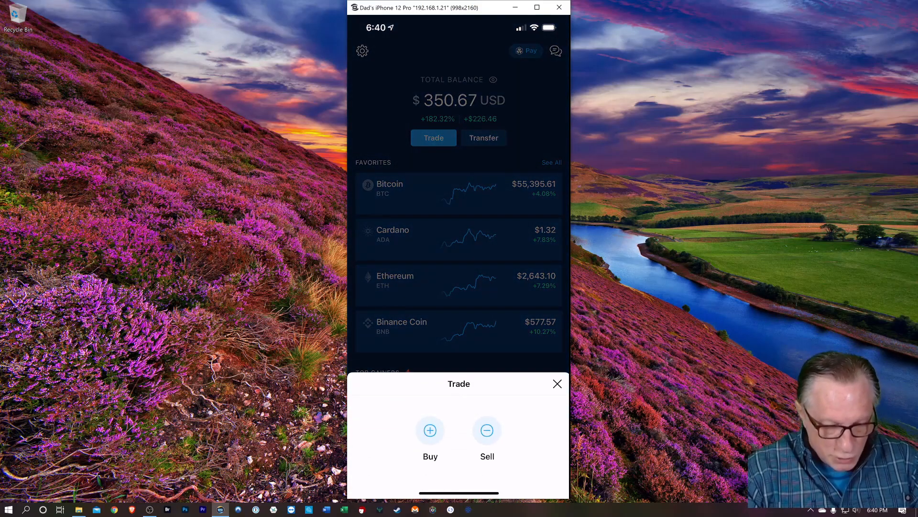
{"action": "left_click", "coordinate": [430, 431]}
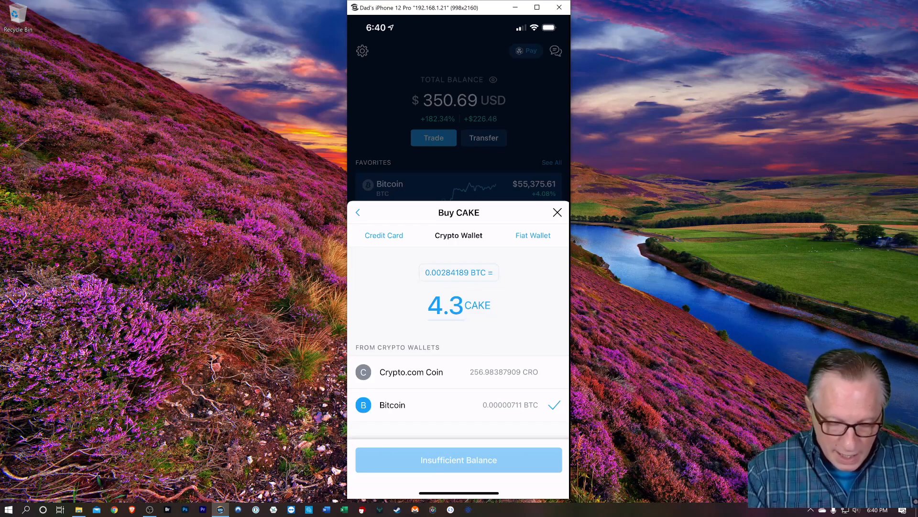
{"action": "left_click", "coordinate": [533, 236]}
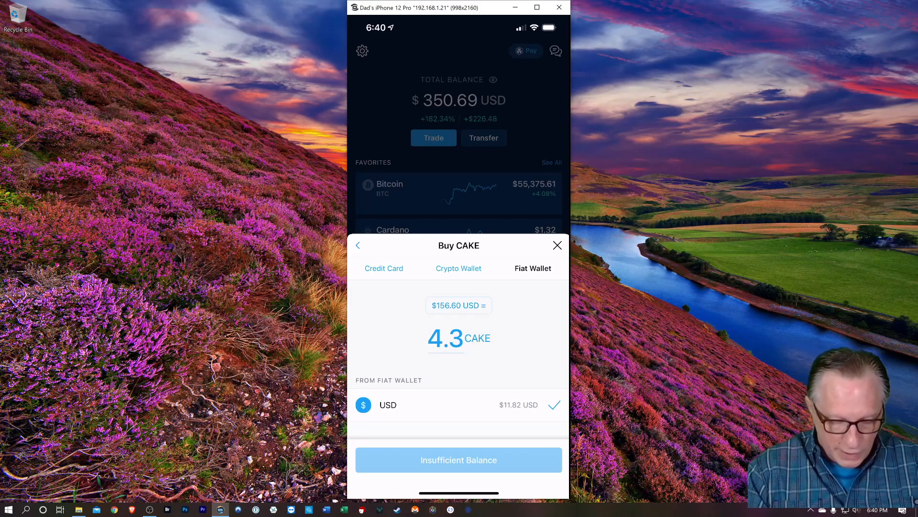
{"action": "left_click", "coordinate": [384, 268]}
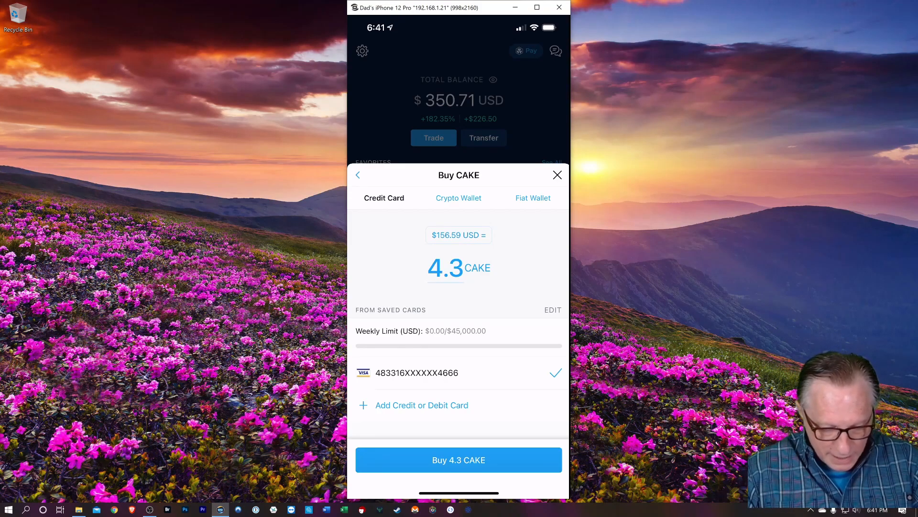
{"action": "left_click", "coordinate": [459, 459]}
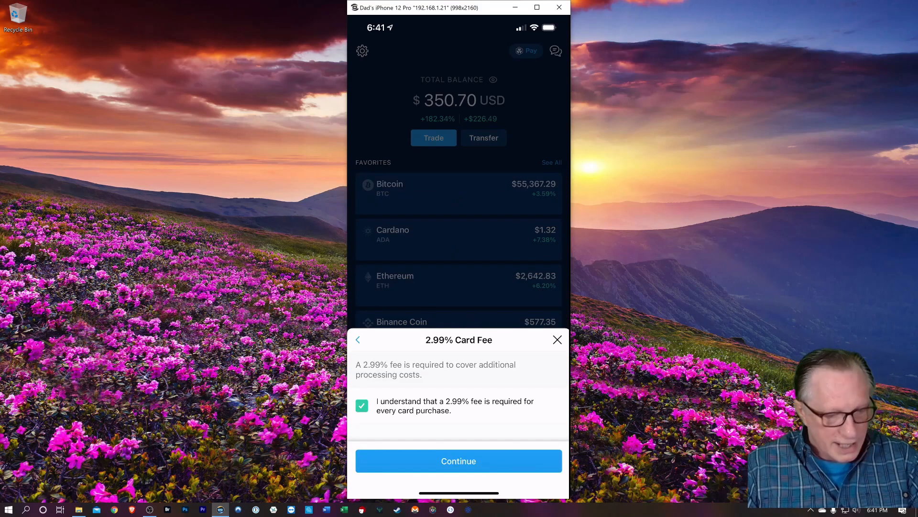
{"action": "left_click", "coordinate": [458, 461]}
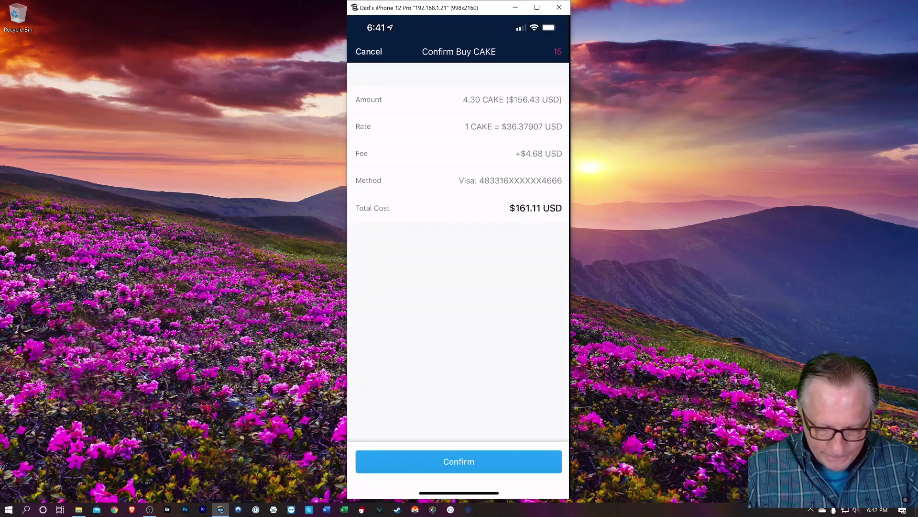
{"action": "left_click", "coordinate": [459, 461]}
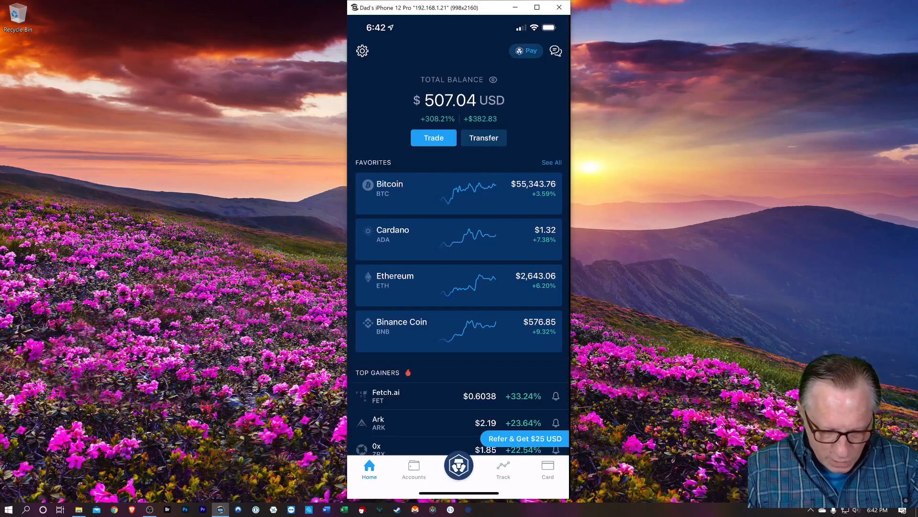
Leave the Crypto.com app on the phone and bring up a blank Chrome tab
{"action": "left_click", "coordinate": [414, 469]}
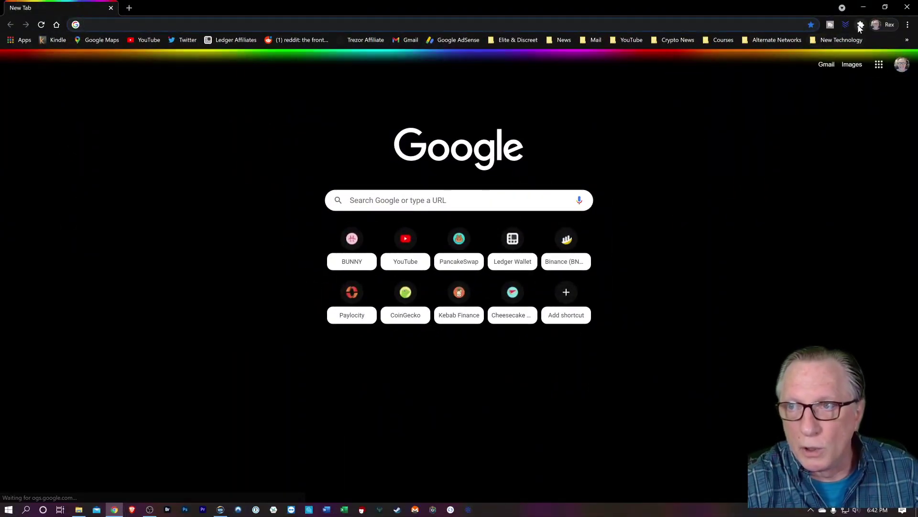
Unlock MetaMask, switch to Ethereum Mainnet, and view its 0.0318 ETH and 0.837 UNI assets
{"action": "left_click", "coordinate": [861, 24]}
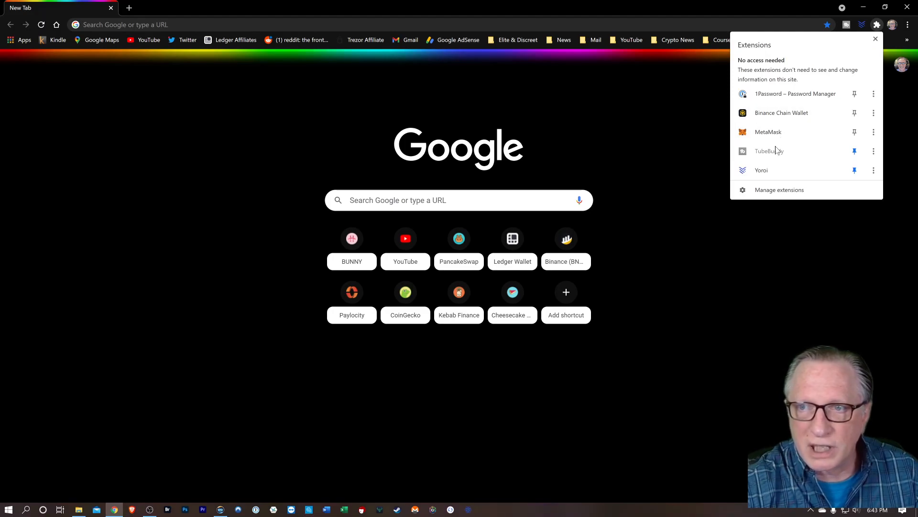
{"action": "left_click", "coordinate": [768, 132]}
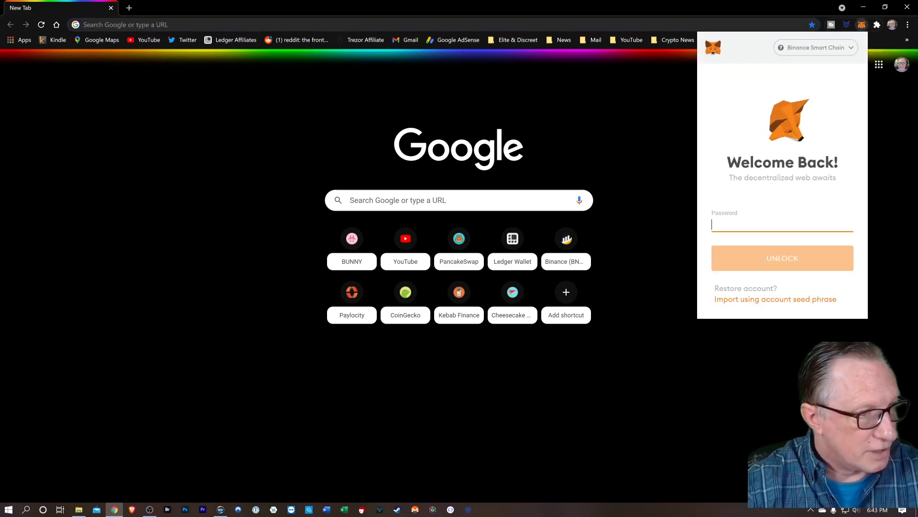
{"action": "left_click", "coordinate": [783, 258]}
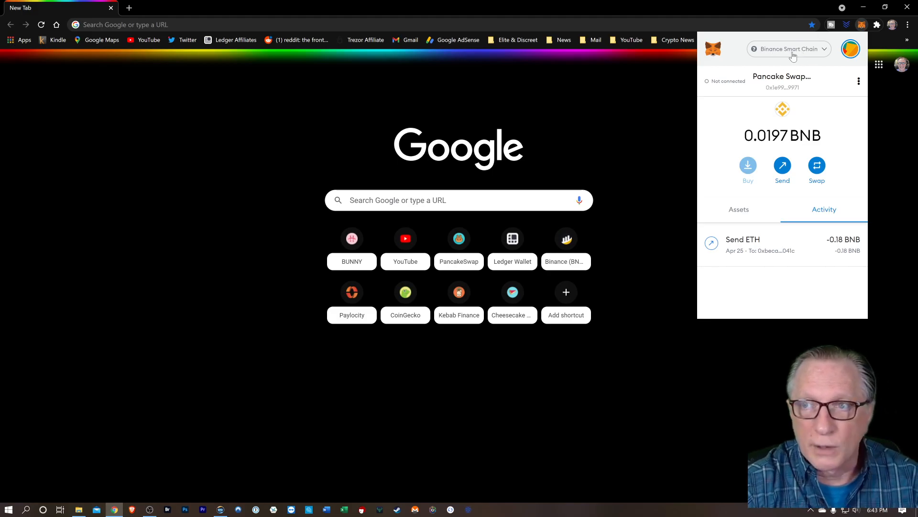
{"action": "mouse_move", "coordinate": [824, 75]}
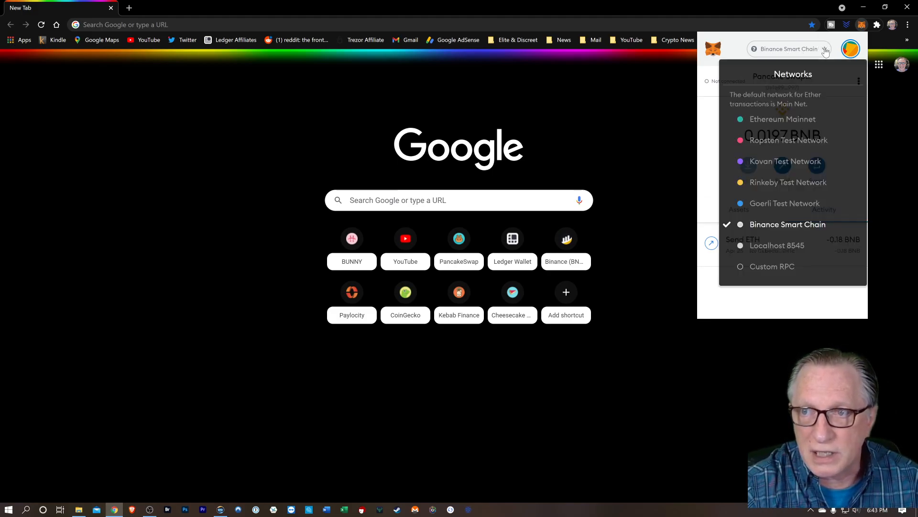
{"action": "left_click", "coordinate": [783, 119]}
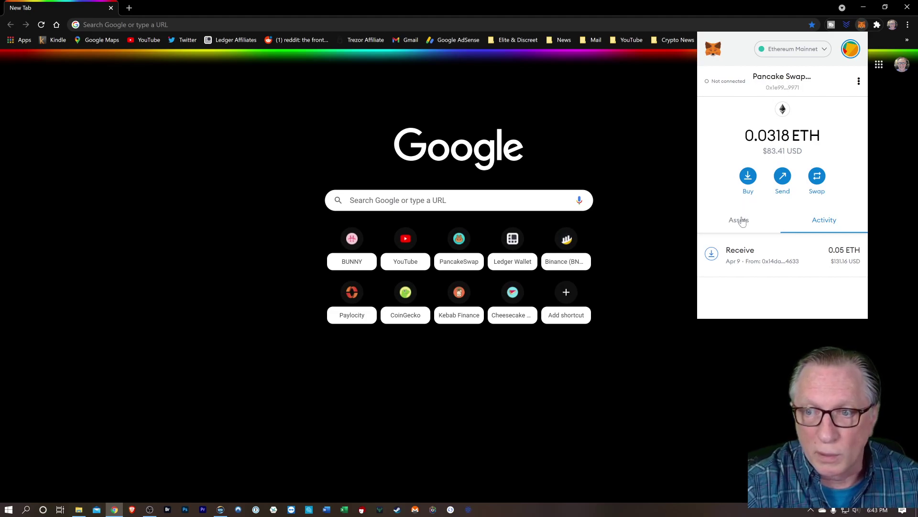
{"action": "left_click", "coordinate": [739, 220]}
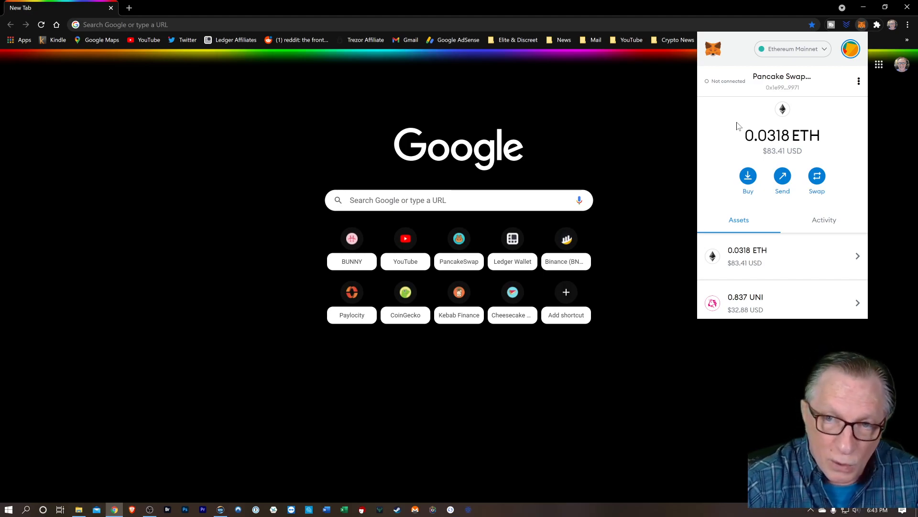
{"action": "mouse_move", "coordinate": [754, 85]}
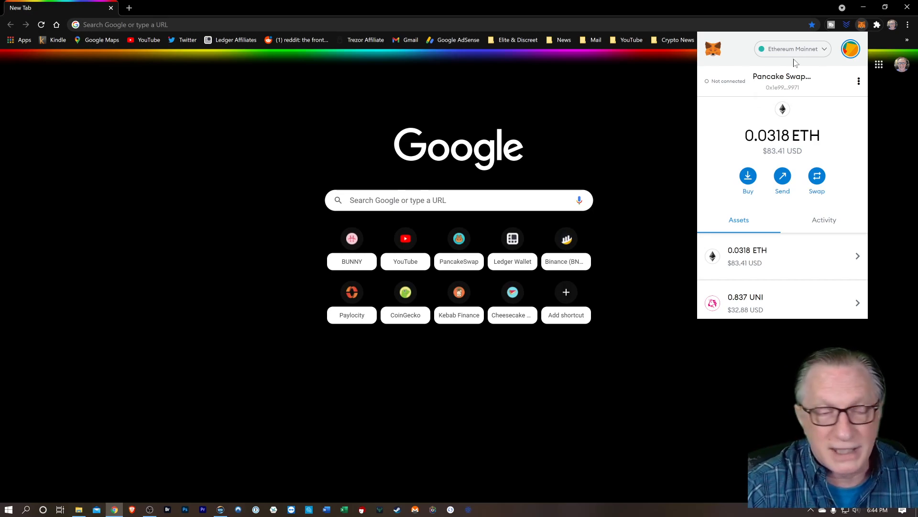
{"action": "mouse_move", "coordinate": [777, 82]}
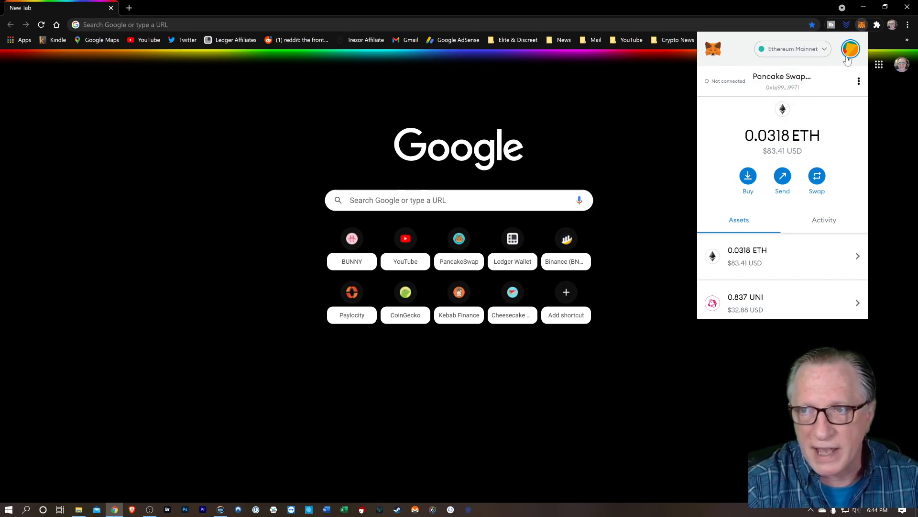
Add Binance Smart Chain in MetaMask Networks settings: chain ID 56, BNB, bscscan.com explorer
{"action": "left_click", "coordinate": [850, 49]}
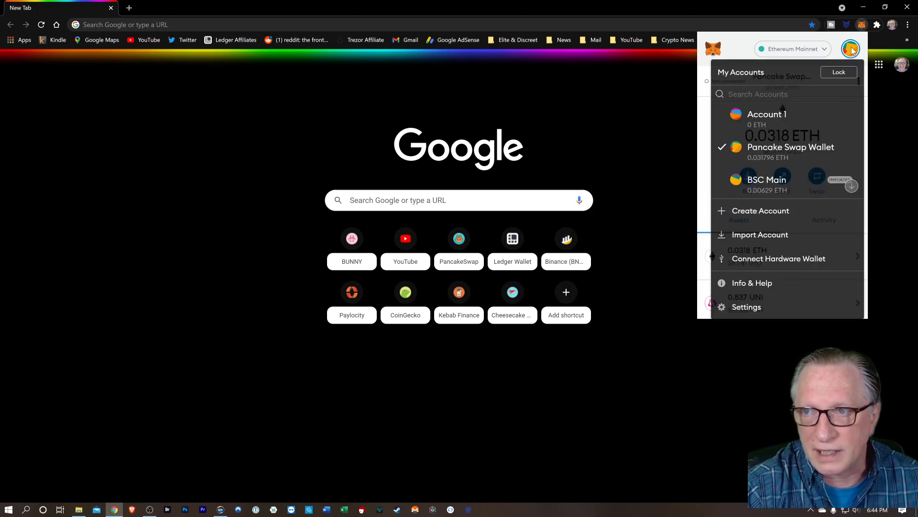
{"action": "left_click", "coordinate": [746, 307]}
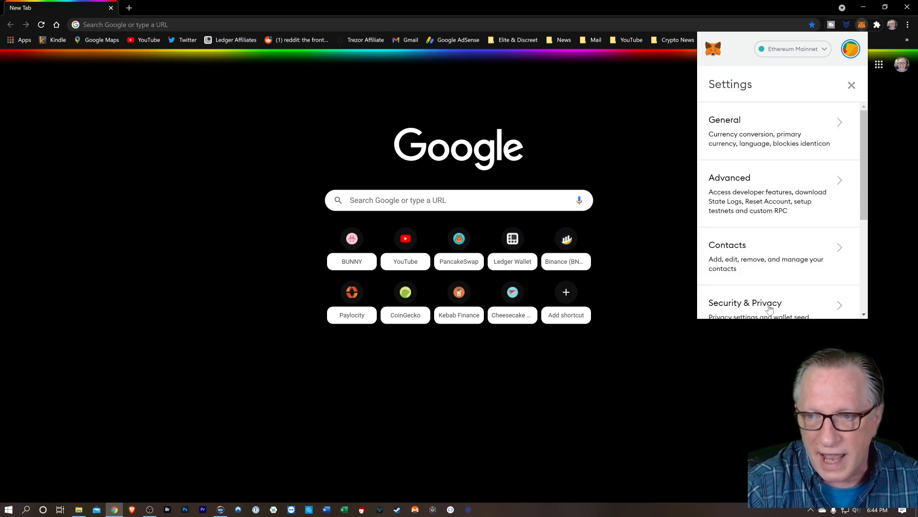
{"action": "scroll", "scroll_direction": "down", "scroll_amount": 3}
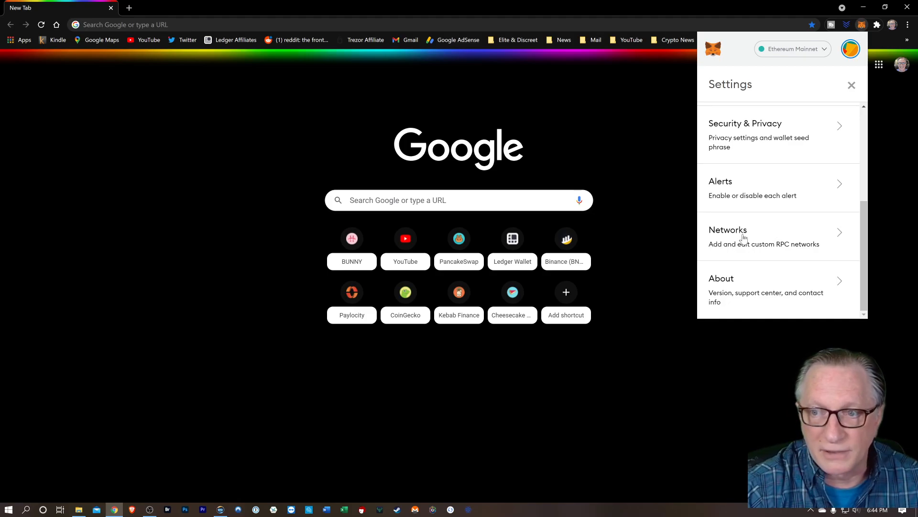
{"action": "left_click", "coordinate": [747, 237]}
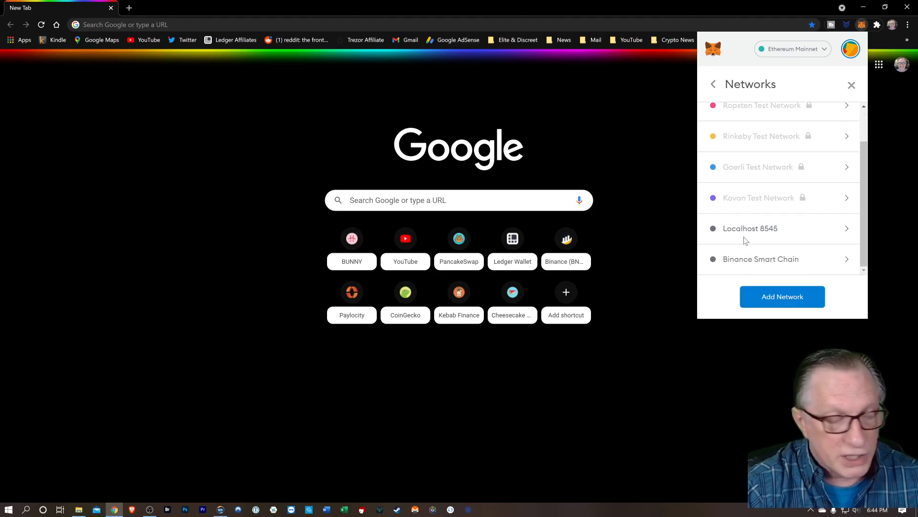
{"action": "left_click", "coordinate": [783, 297]}
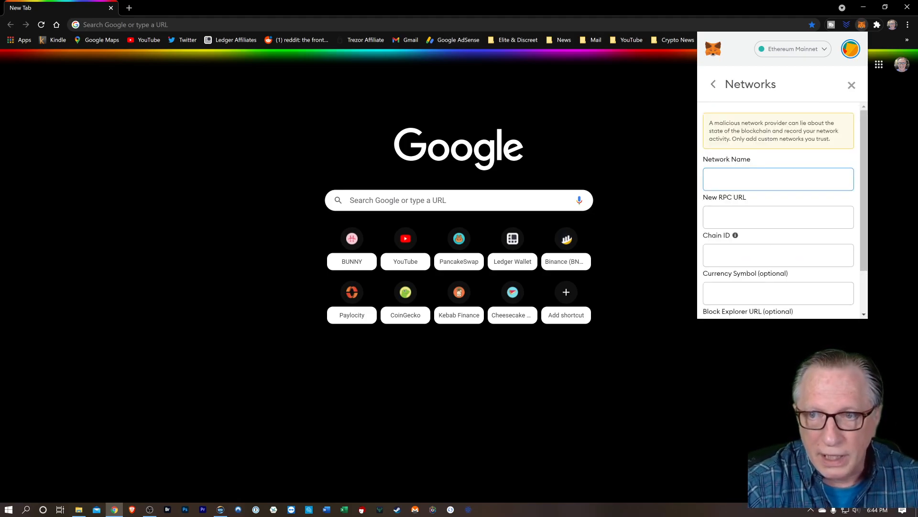
{"action": "left_click", "coordinate": [779, 178]}
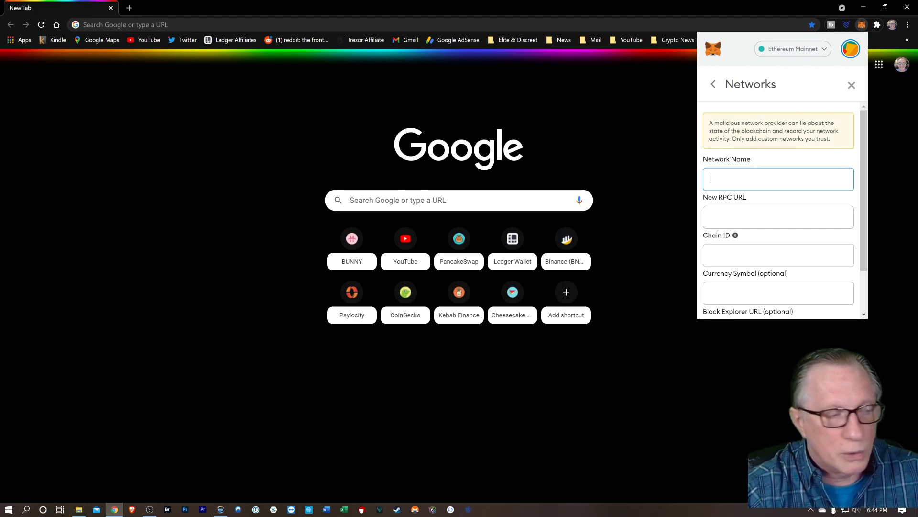
{"action": "left_click", "coordinate": [713, 84]}
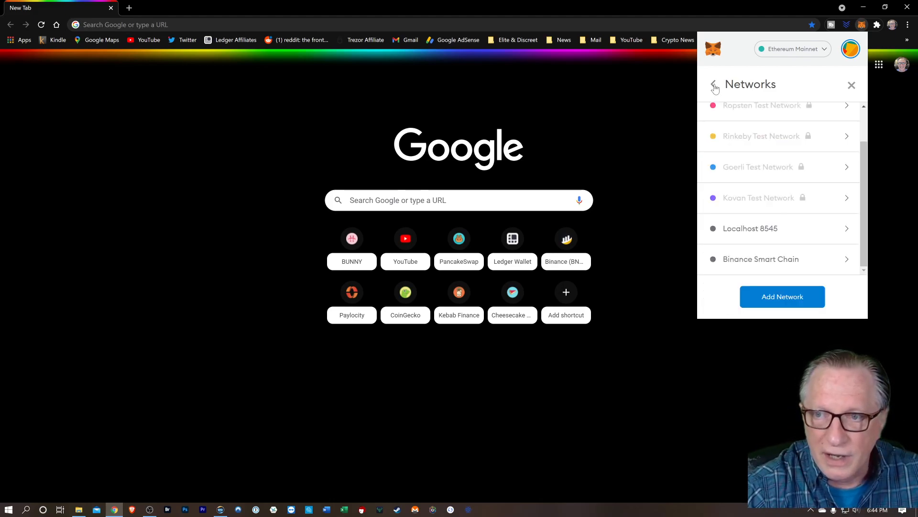
{"action": "left_click", "coordinate": [761, 259]}
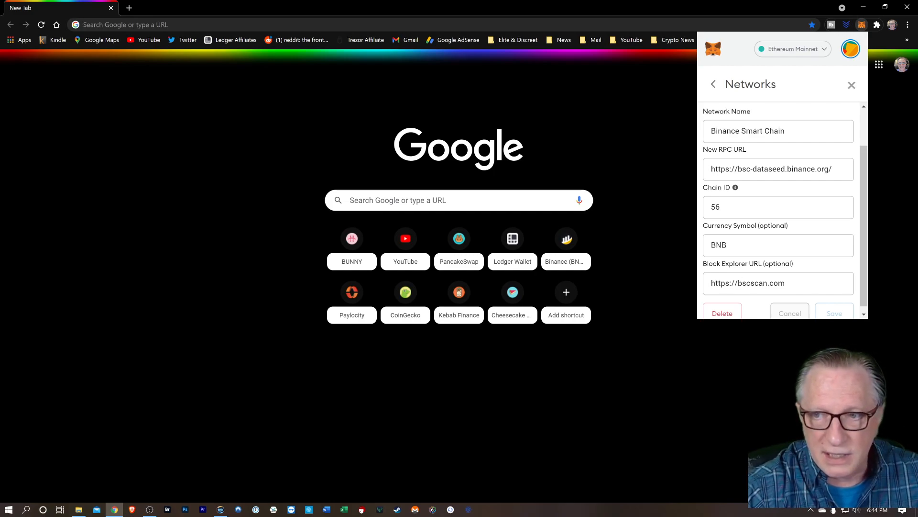
{"action": "scroll", "scroll_direction": "down", "scroll_amount": 3}
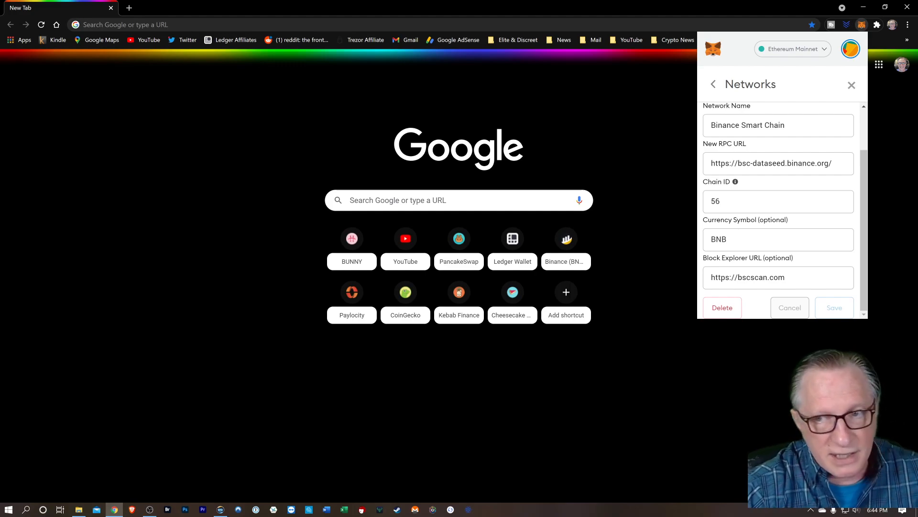
{"action": "mouse_move", "coordinate": [743, 230]}
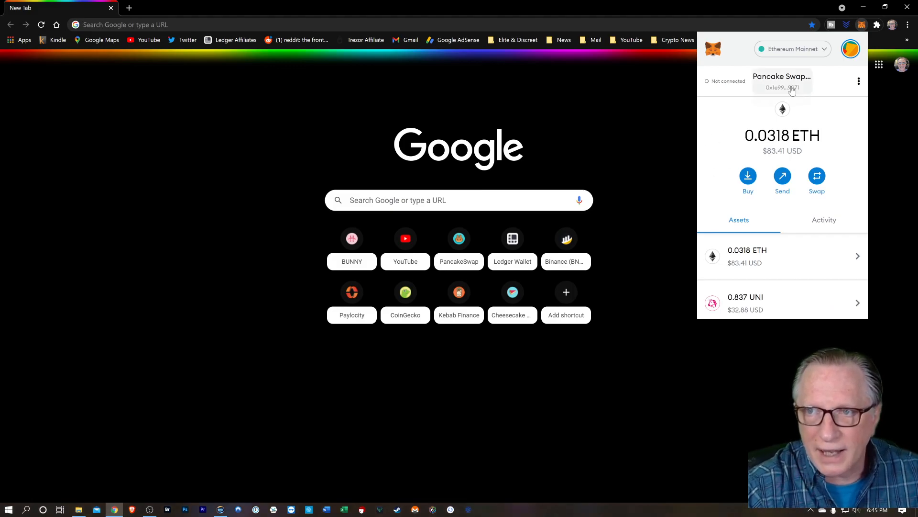
Select Binance Smart Chain from MetaMask's network dropdown, revealing the 0.0197 BNB balance
{"action": "left_click", "coordinate": [792, 48]}
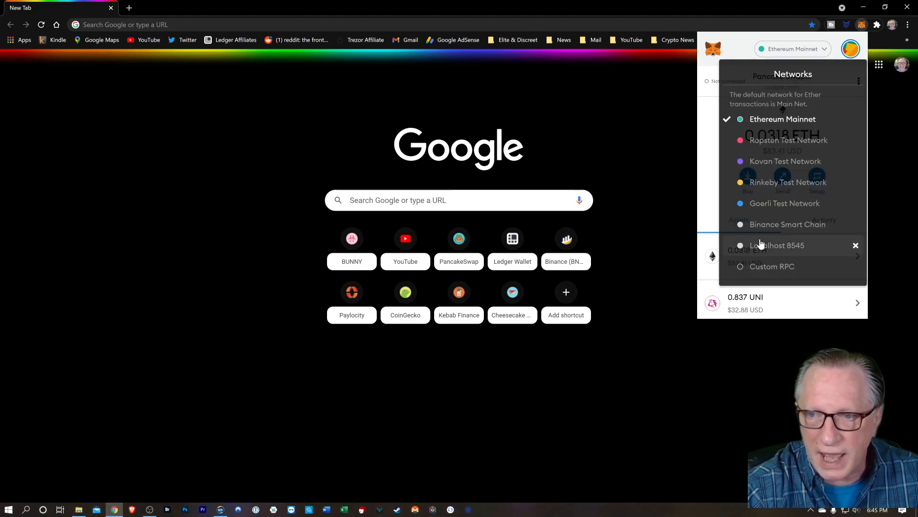
{"action": "left_click", "coordinate": [788, 224]}
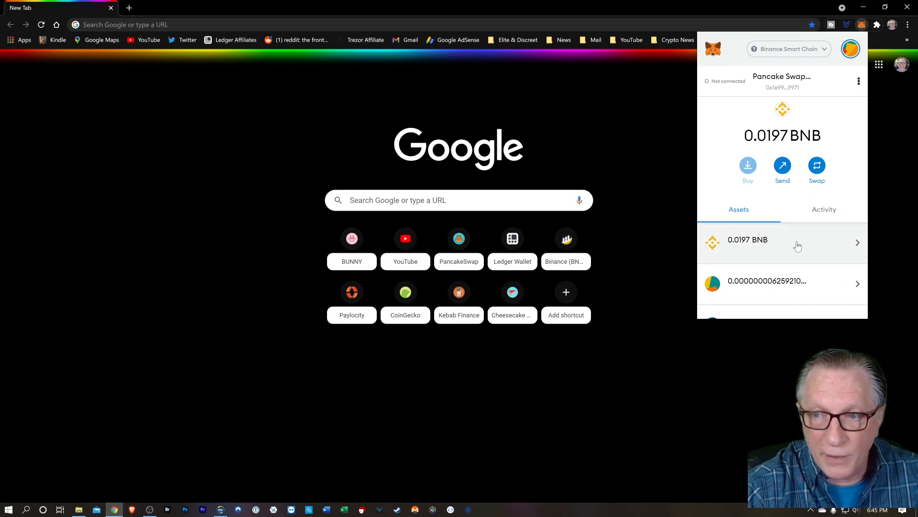
{"action": "scroll", "scroll_direction": "down", "scroll_amount": 3}
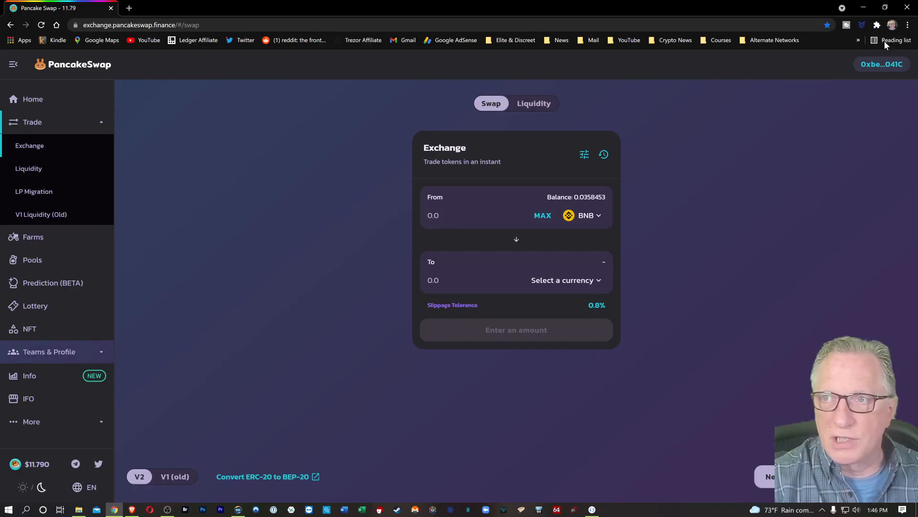
Reopen MetaMask over PancakeSwap and view BSC Main's 0.0358 BNB and 0 Cake-LP assets
{"action": "left_click", "coordinate": [876, 24]}
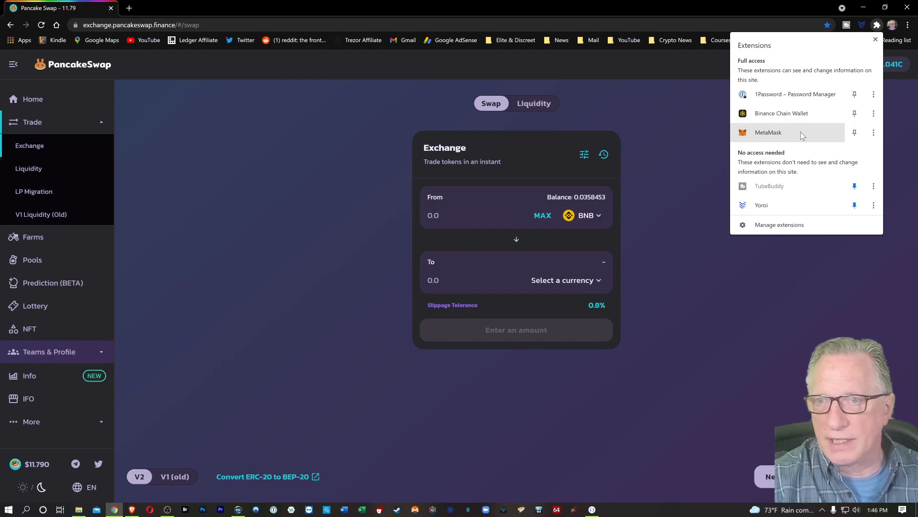
{"action": "left_click", "coordinate": [768, 133]}
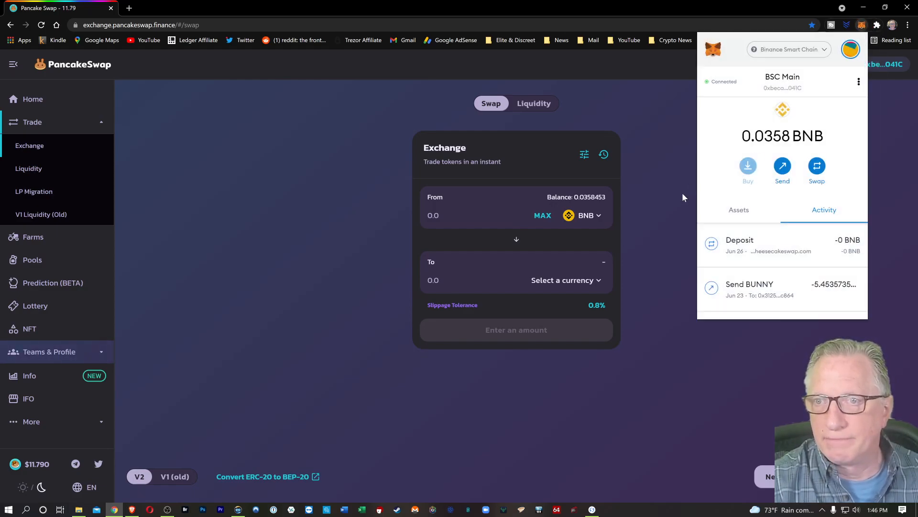
{"action": "left_click", "coordinate": [739, 210]}
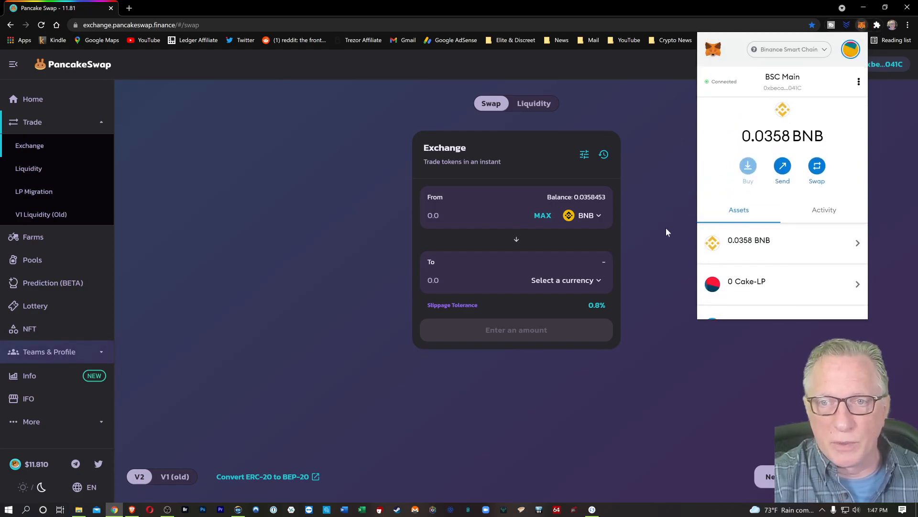
{"action": "mouse_move", "coordinate": [663, 245]}
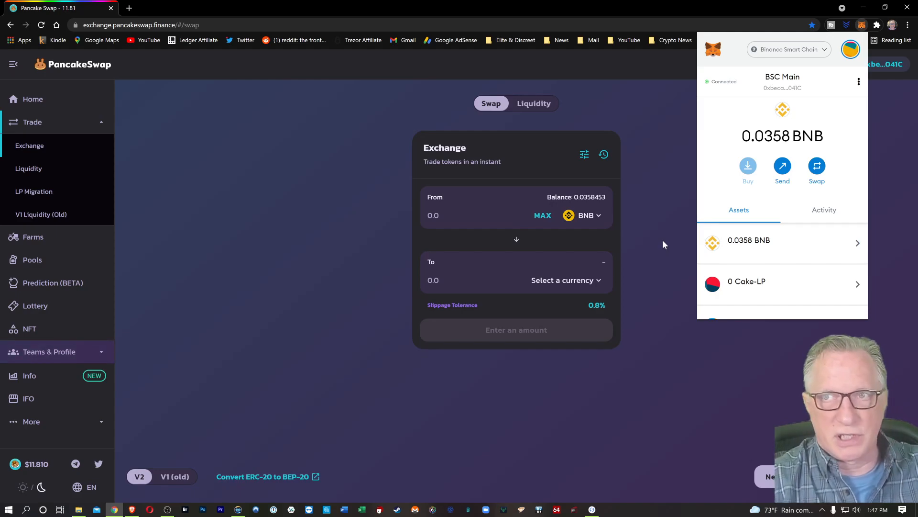
{"action": "mouse_move", "coordinate": [635, 147]}
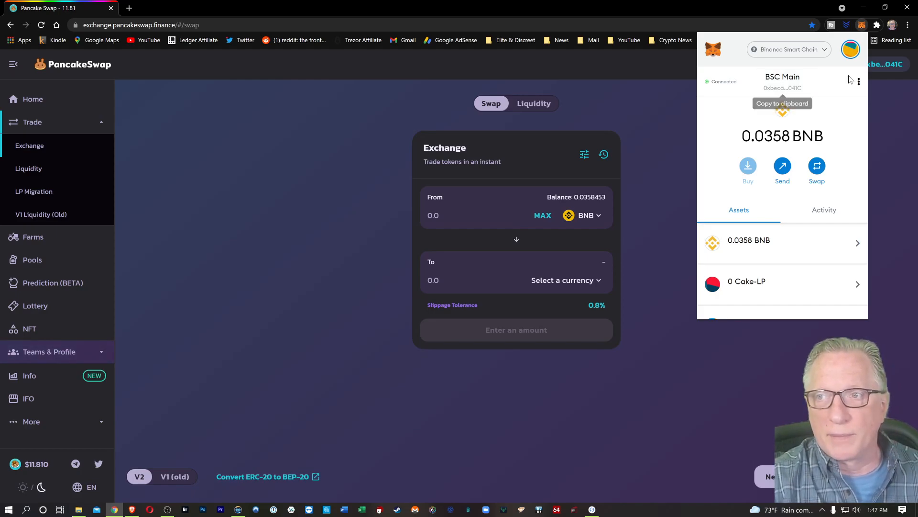
{"action": "left_click", "coordinate": [859, 81]}
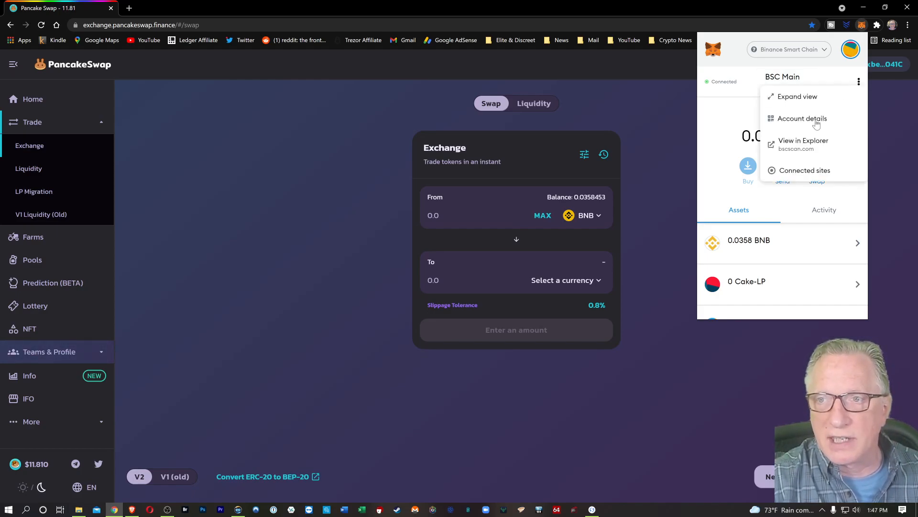
{"action": "left_click", "coordinate": [802, 119]}
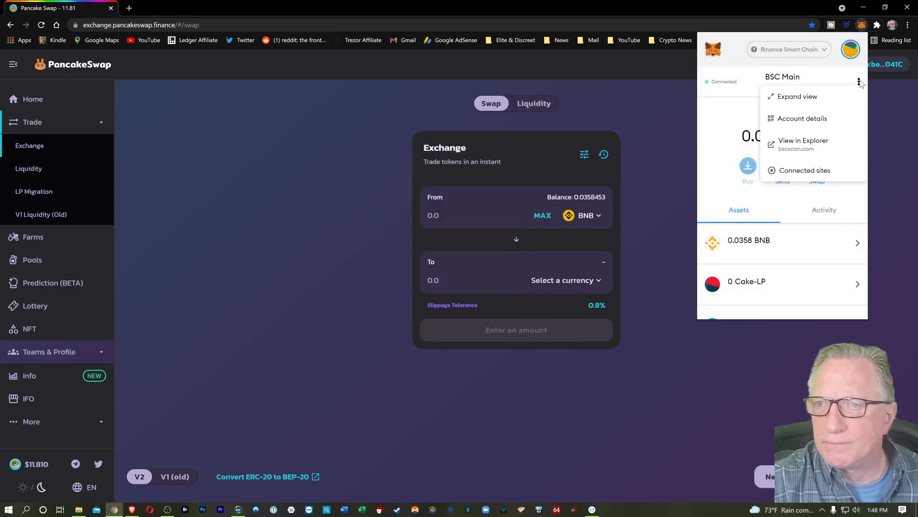
{"action": "left_click", "coordinate": [797, 96]}
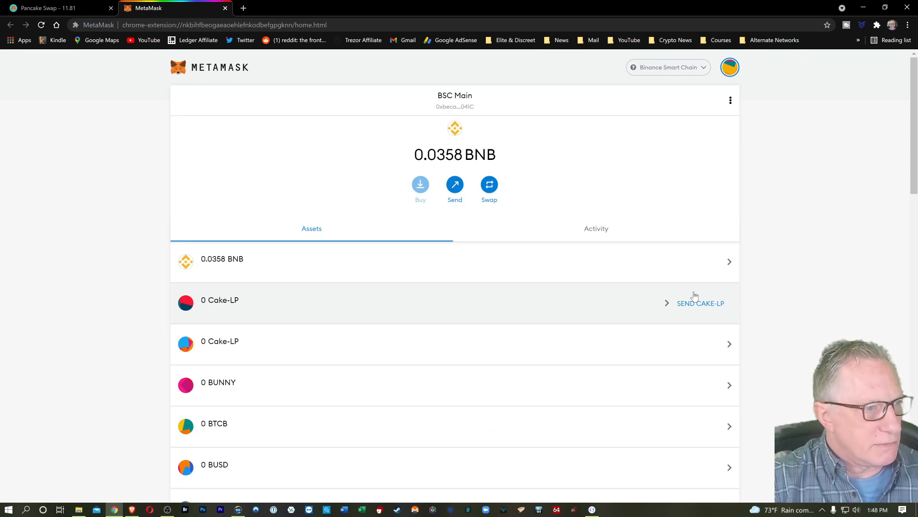
{"action": "mouse_move", "coordinate": [538, 120]}
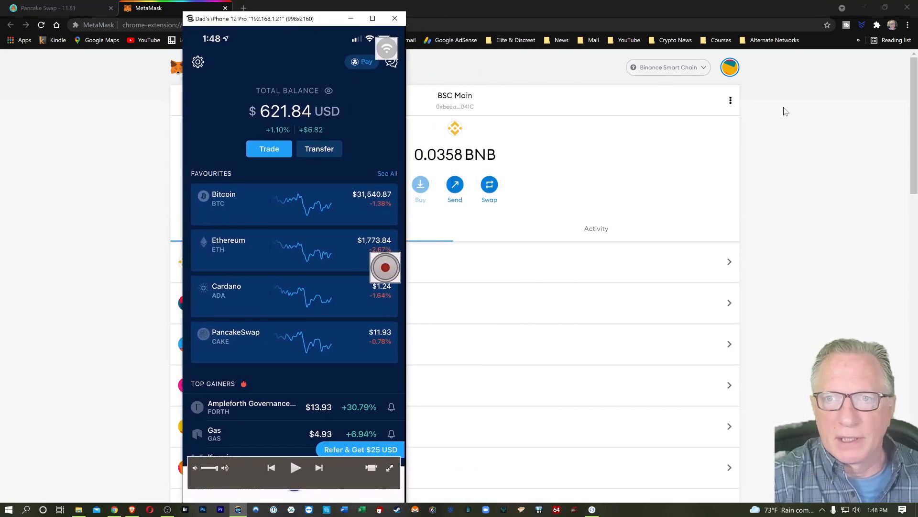
{"action": "left_click", "coordinate": [730, 100]}
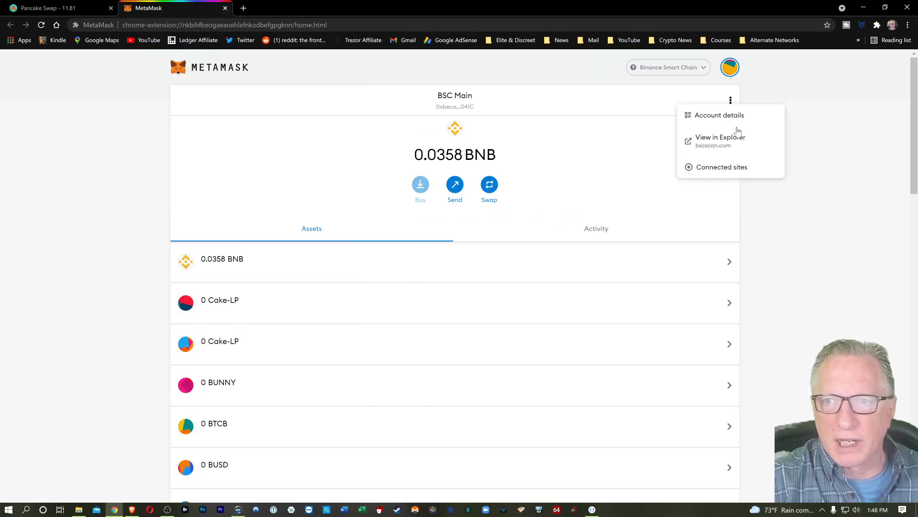
{"action": "left_click", "coordinate": [719, 115]}
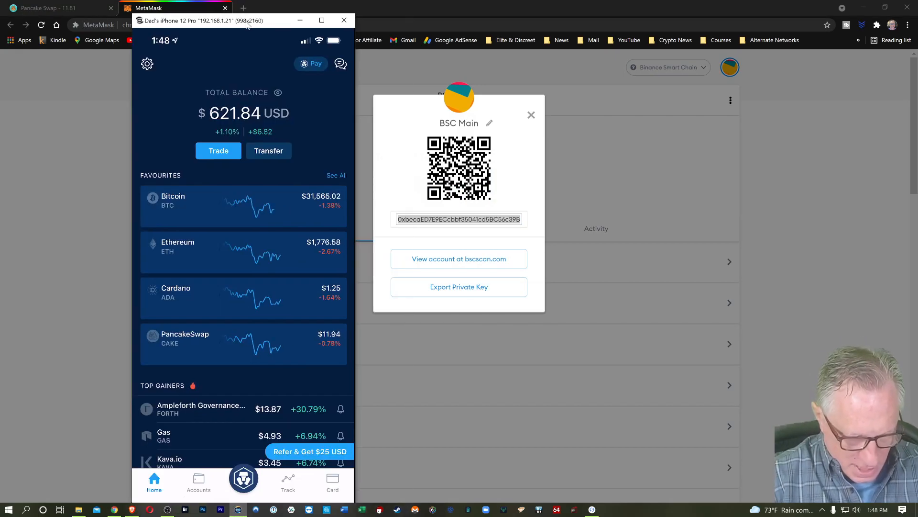
Select the PancakeSwap (BSC) CAKE account and choose Transfer, Withdraw, External Wallet
{"action": "left_click", "coordinate": [199, 481]}
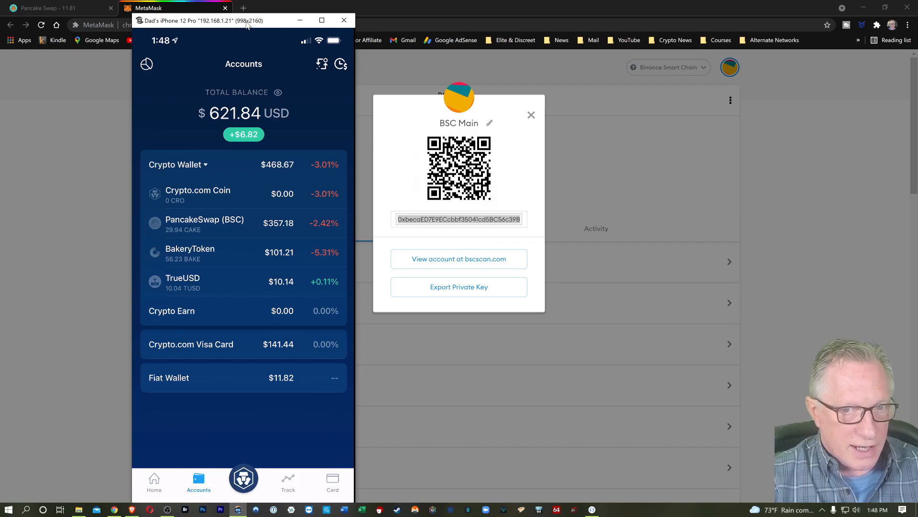
{"action": "left_click", "coordinate": [205, 222]}
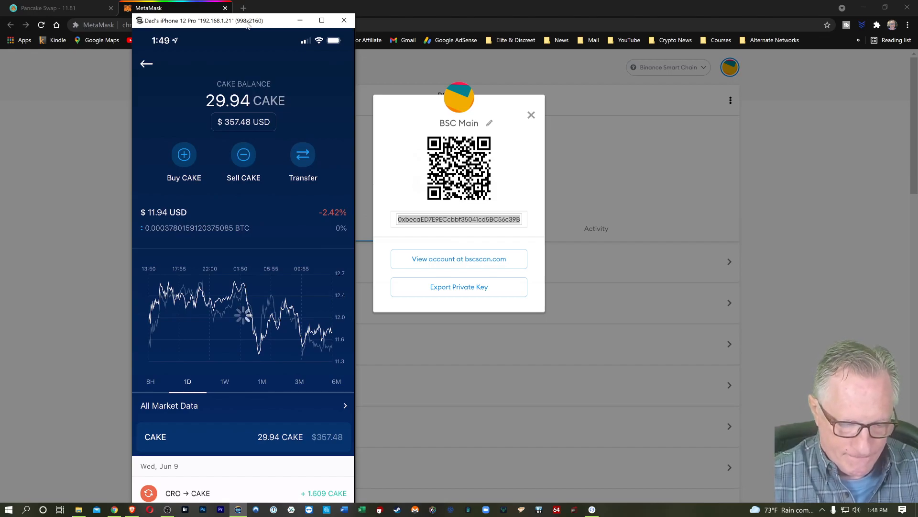
{"action": "left_click", "coordinate": [303, 154]}
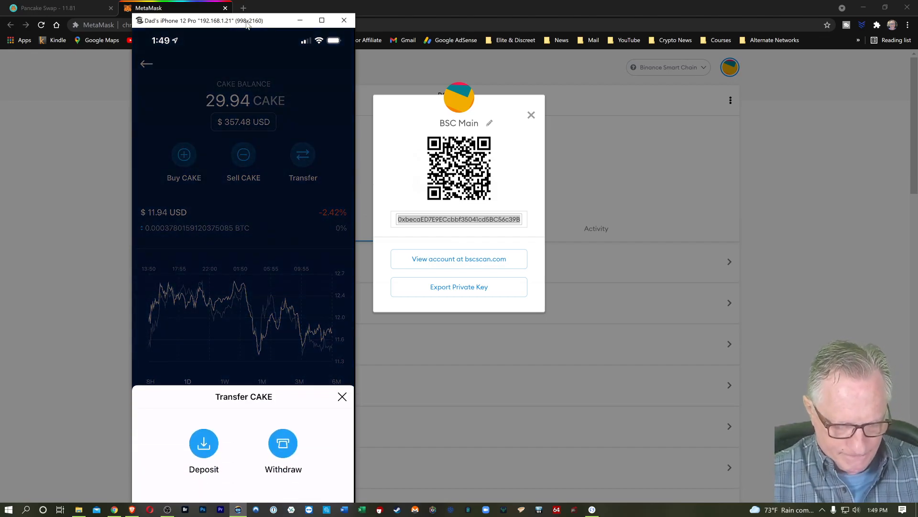
{"action": "left_click", "coordinate": [283, 444]}
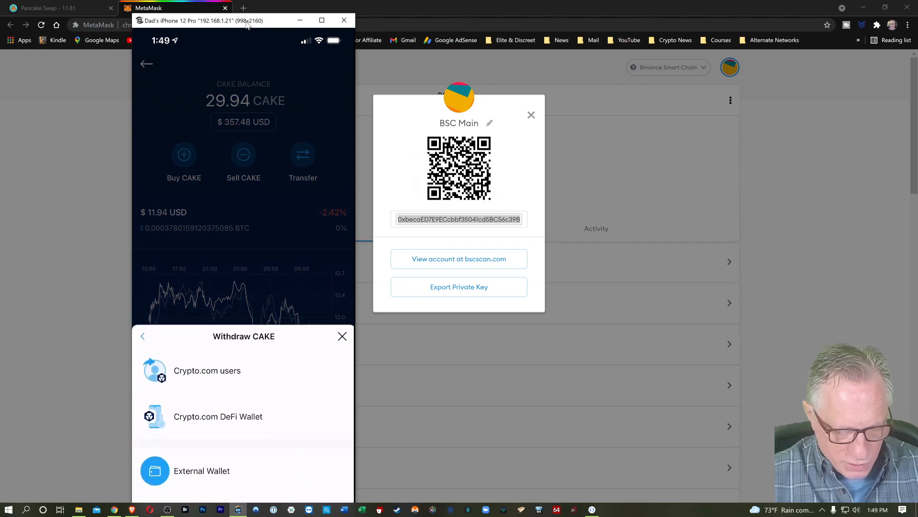
{"action": "left_click", "coordinate": [201, 470]}
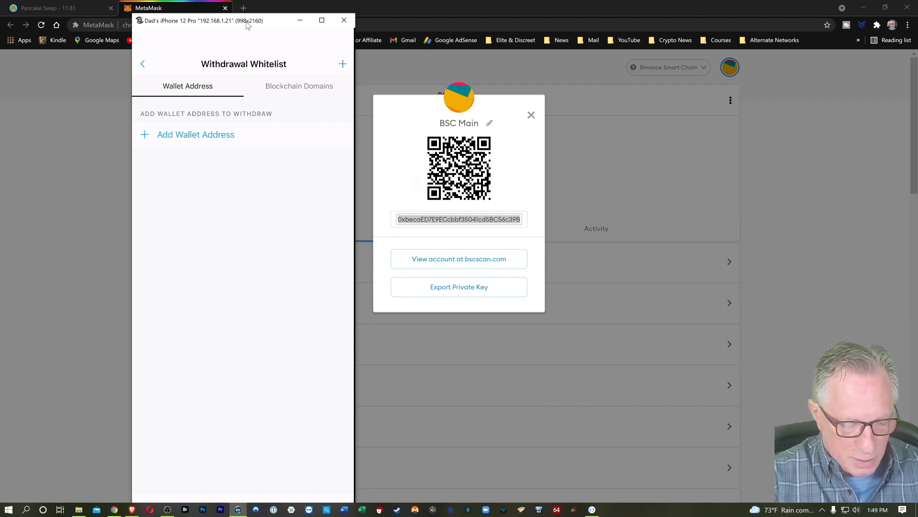
Add a withdrawal address named 'BSC Main' with the pasted MetaMask address and continue
{"action": "left_click", "coordinate": [196, 134]}
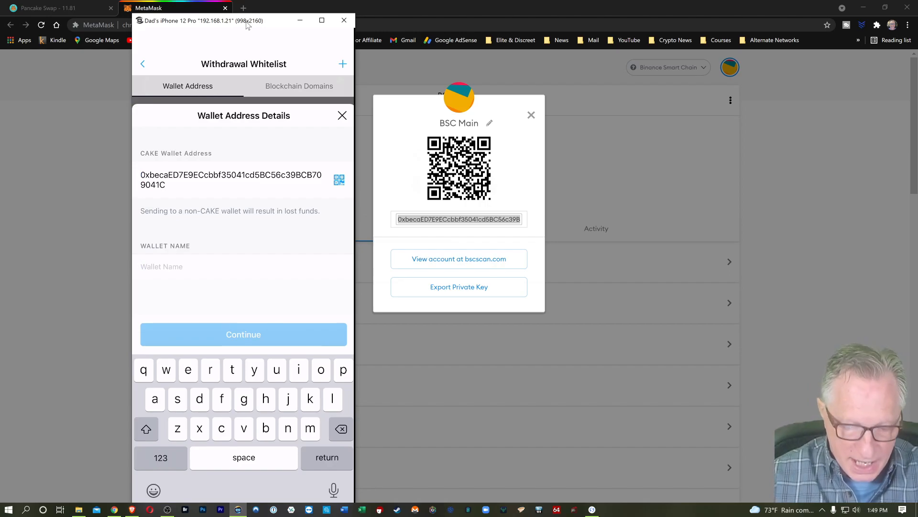
{"action": "type", "text": "BSC Main"}
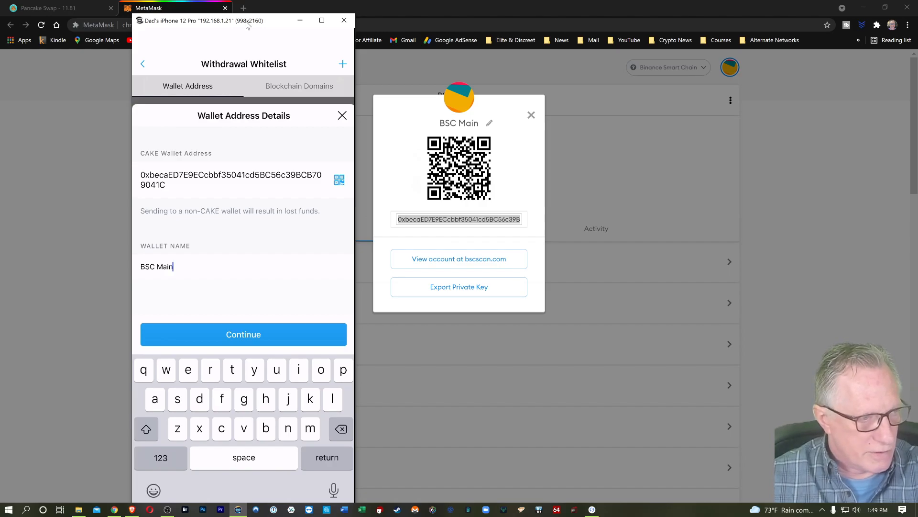
{"action": "left_click", "coordinate": [244, 334]}
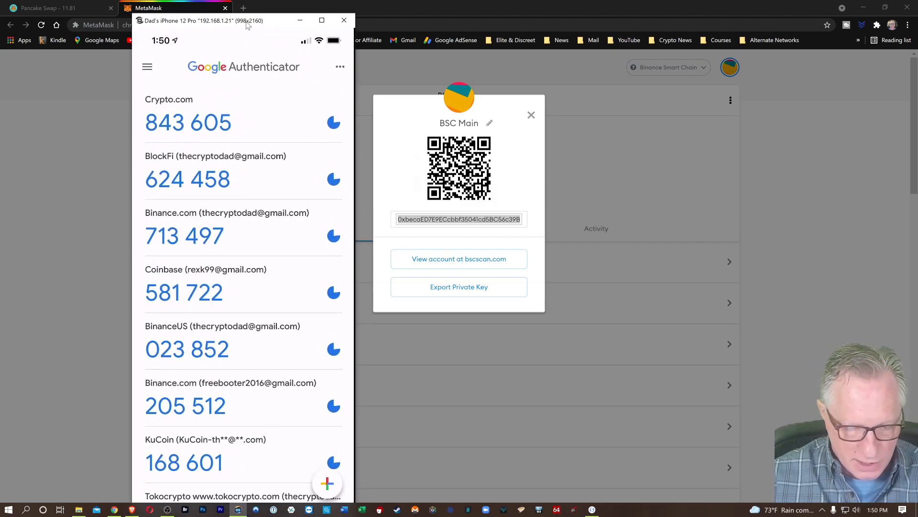
Paste the Google Authenticator 2FA code, then confirm the BSC Main withdrawal address from the email
{"action": "left_click", "coordinate": [459, 219]}
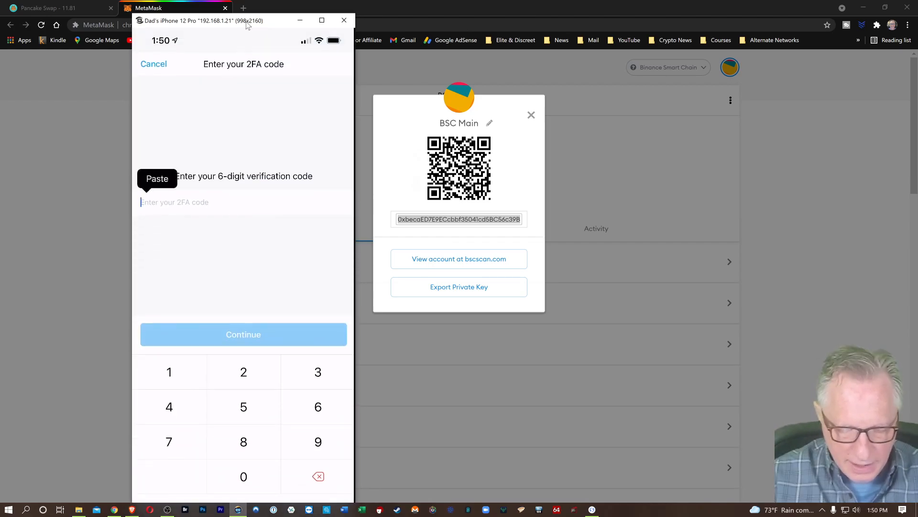
{"action": "left_click", "coordinate": [156, 178]}
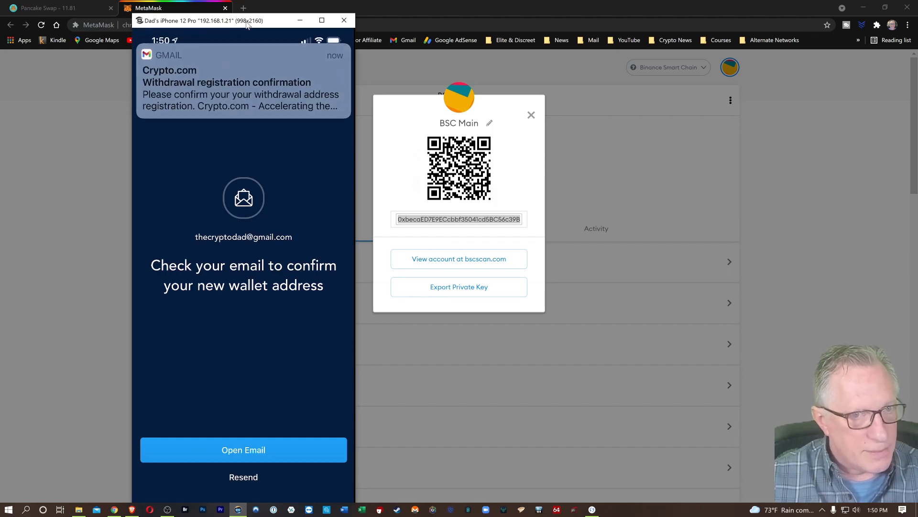
{"action": "left_click", "coordinate": [243, 449]}
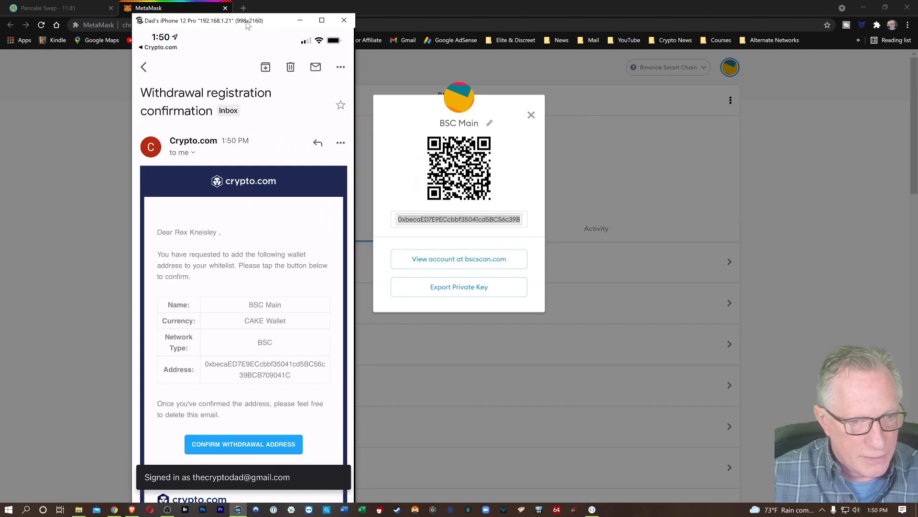
{"action": "left_click", "coordinate": [243, 444]}
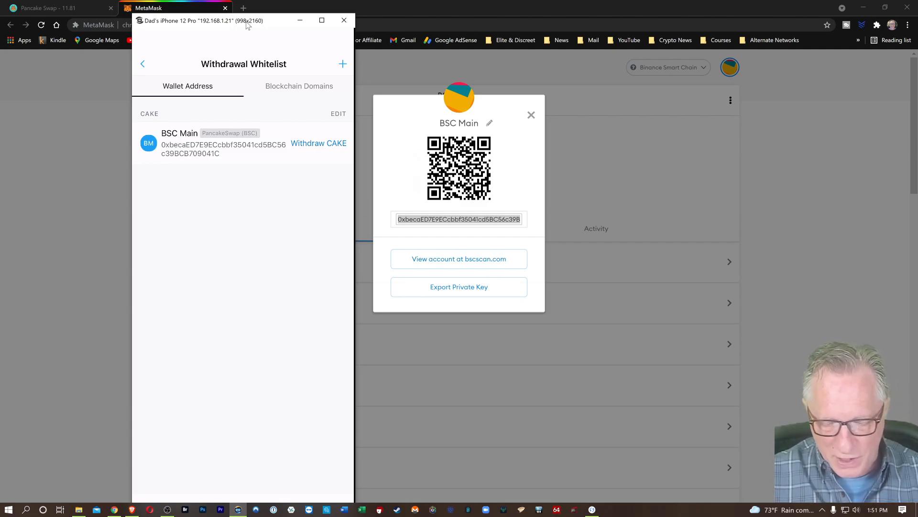
Enter a 3 CAKE withdrawal to BSC Main and submit it for review
{"action": "left_click", "coordinate": [318, 143]}
{"action": "type", "text": "3"}
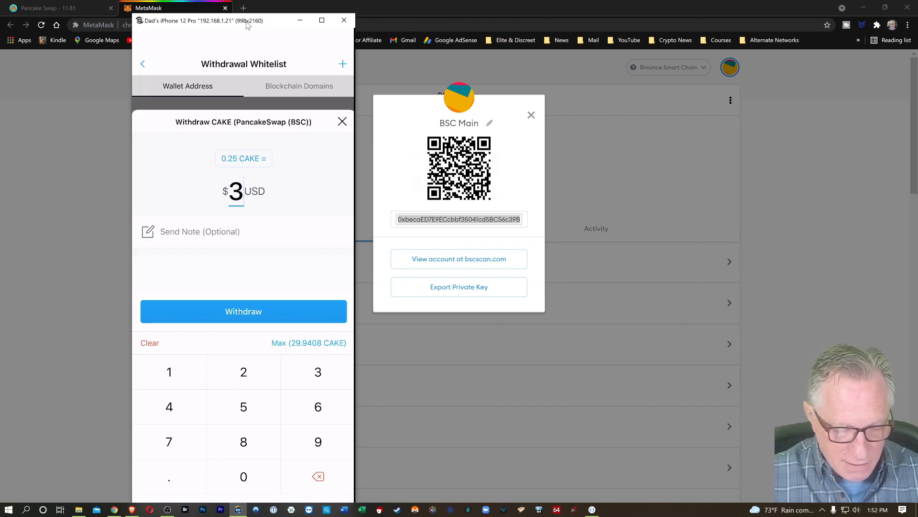
{"action": "left_click", "coordinate": [244, 158]}
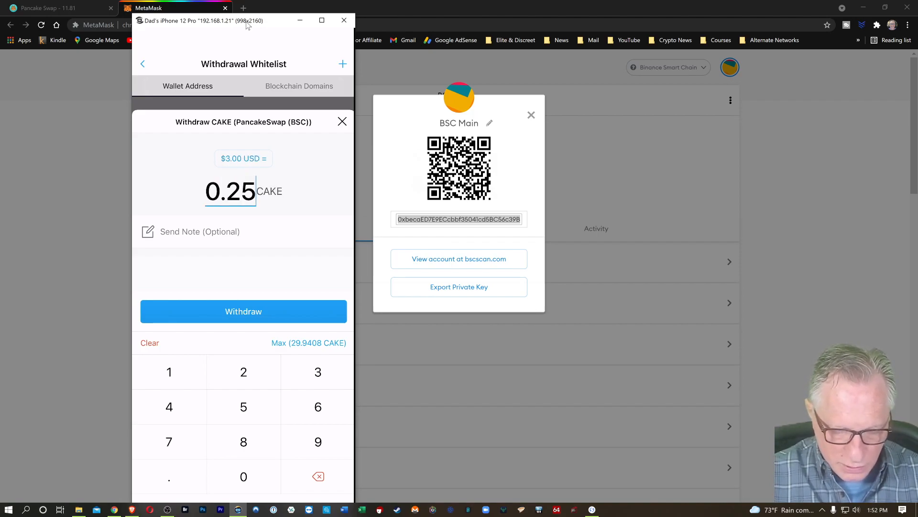
{"action": "left_click", "coordinate": [150, 343]}
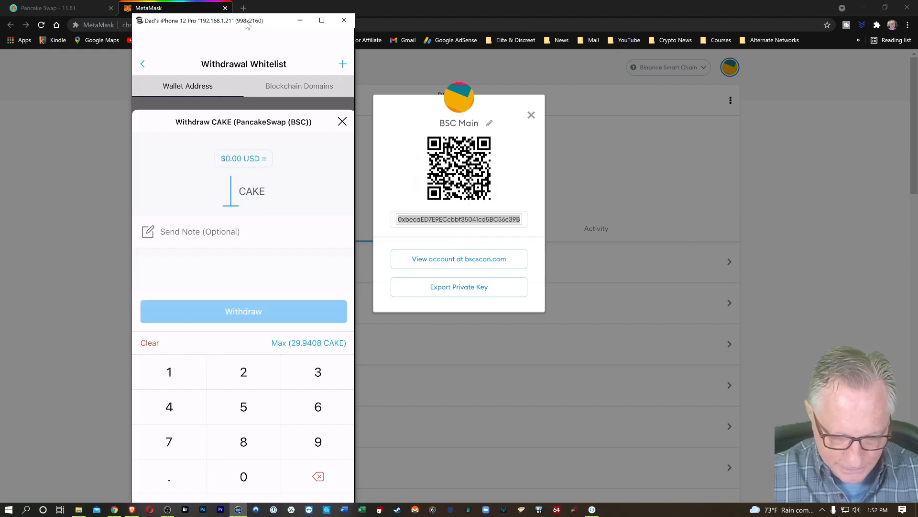
{"action": "left_click", "coordinate": [319, 372]}
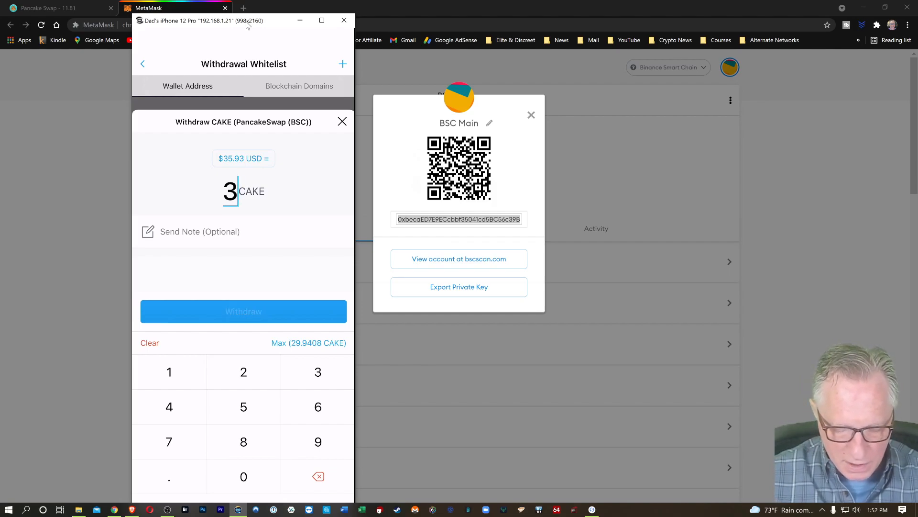
{"action": "left_click", "coordinate": [244, 312]}
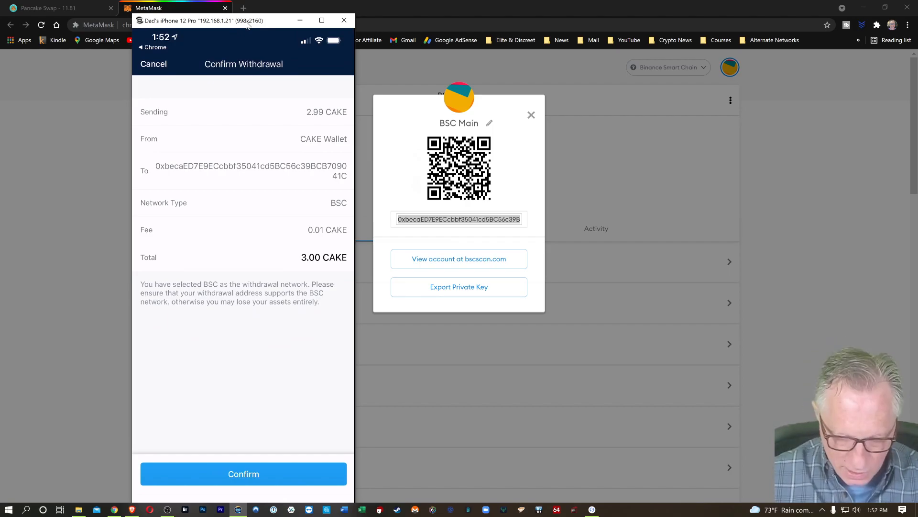
Confirm sending 3 CAKE to BSC Main and submit the copied Authenticator 2FA code
{"action": "left_click", "coordinate": [243, 473]}
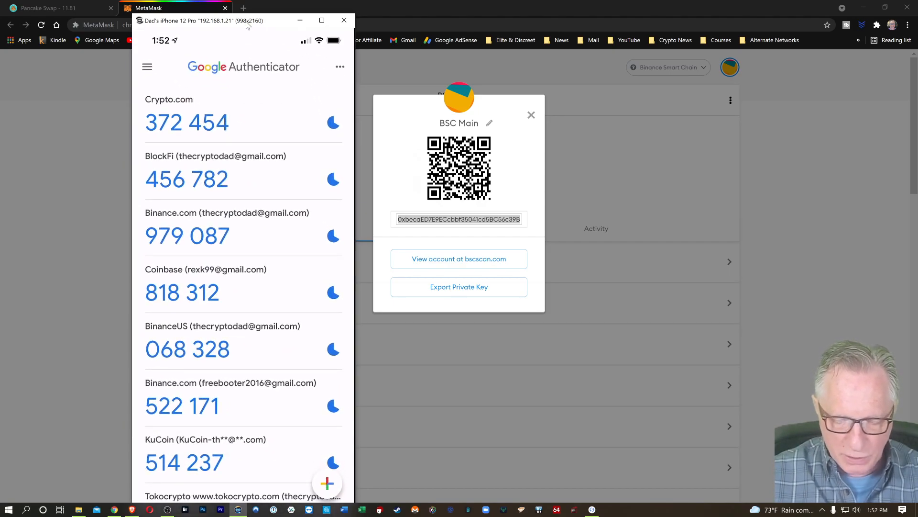
{"action": "left_click", "coordinate": [459, 219]}
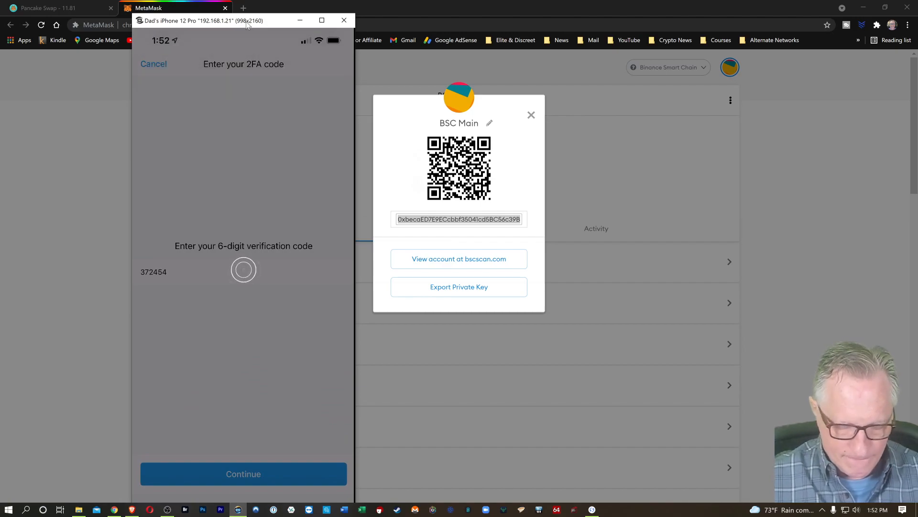
{"action": "left_click", "coordinate": [243, 473]}
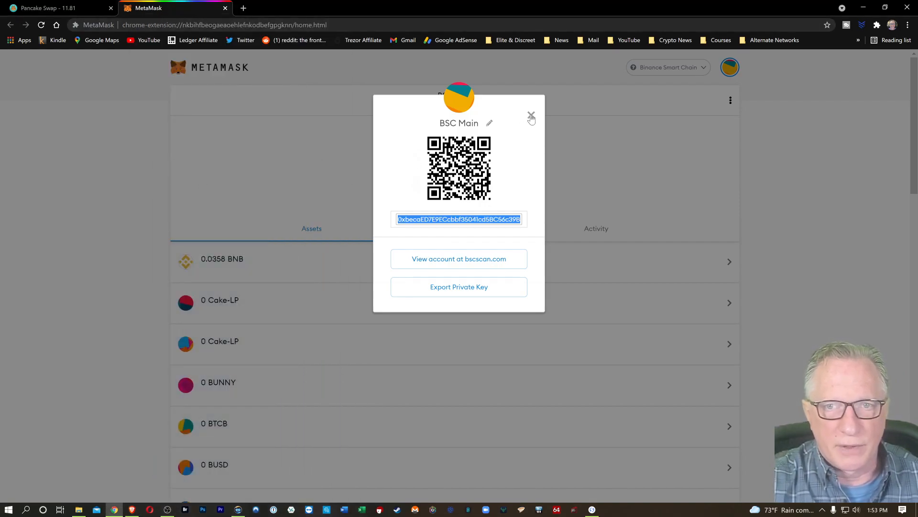
Close MetaMask's account address dialog and scroll the assets to the 0.758 CAKE entry
{"action": "left_click", "coordinate": [531, 118]}
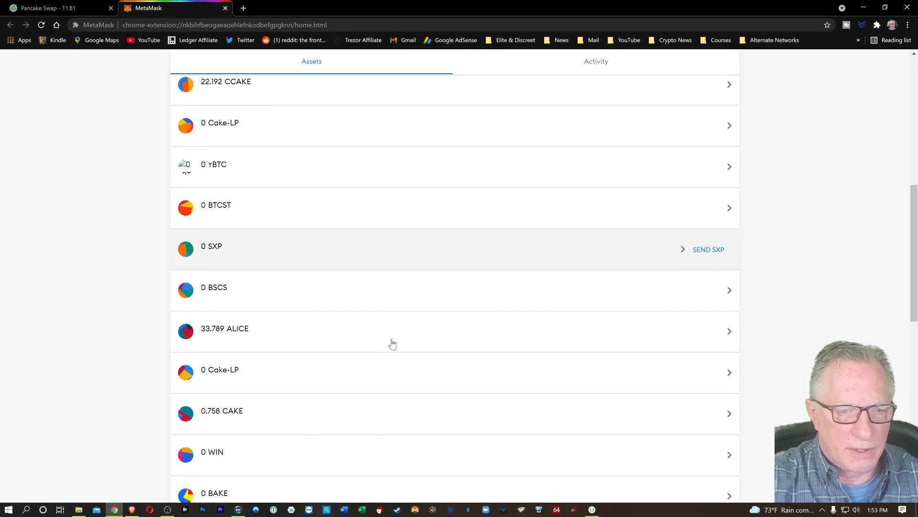
{"action": "scroll", "scroll_direction": "down", "scroll_amount": 3}
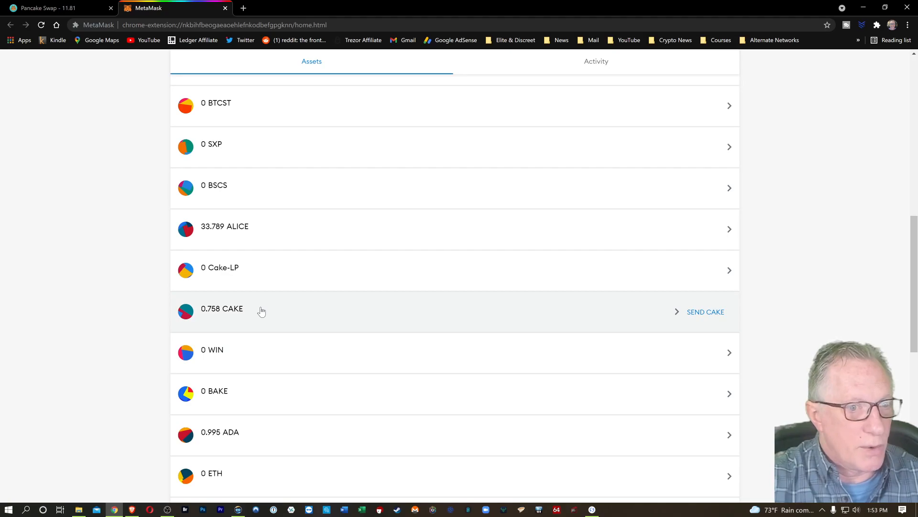
{"action": "mouse_move", "coordinate": [269, 307]}
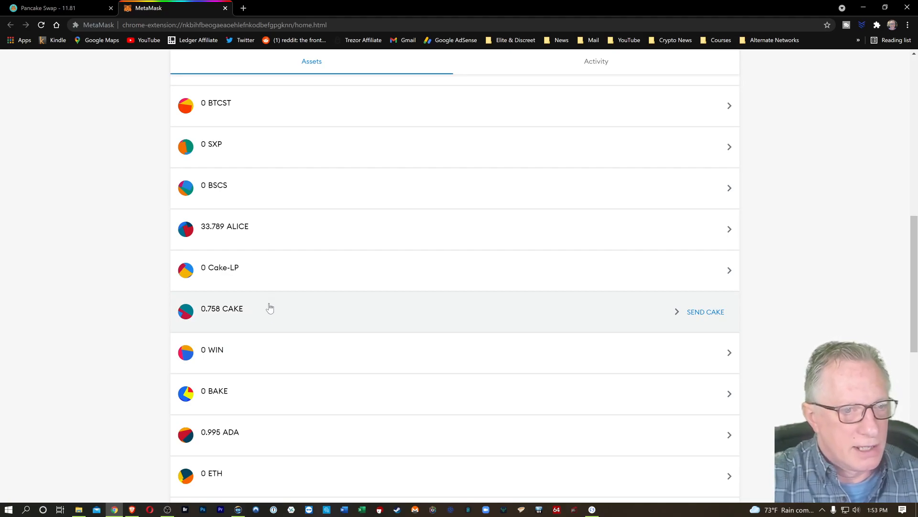
{"action": "mouse_move", "coordinate": [258, 312]}
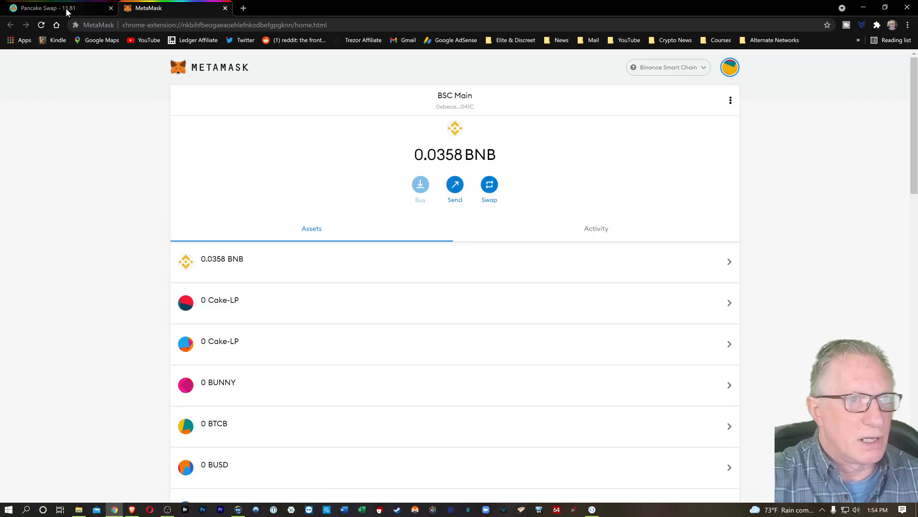
{"action": "left_click", "coordinate": [48, 9]}
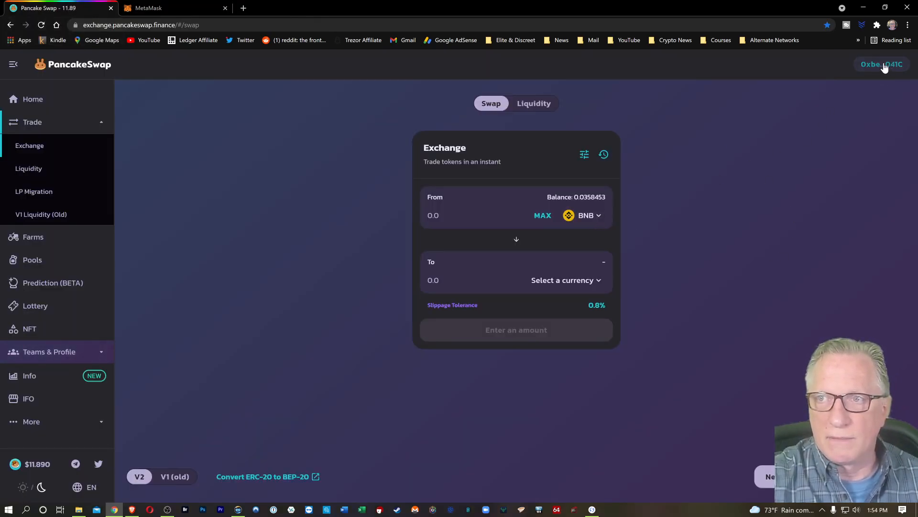
{"action": "left_click", "coordinate": [876, 24]}
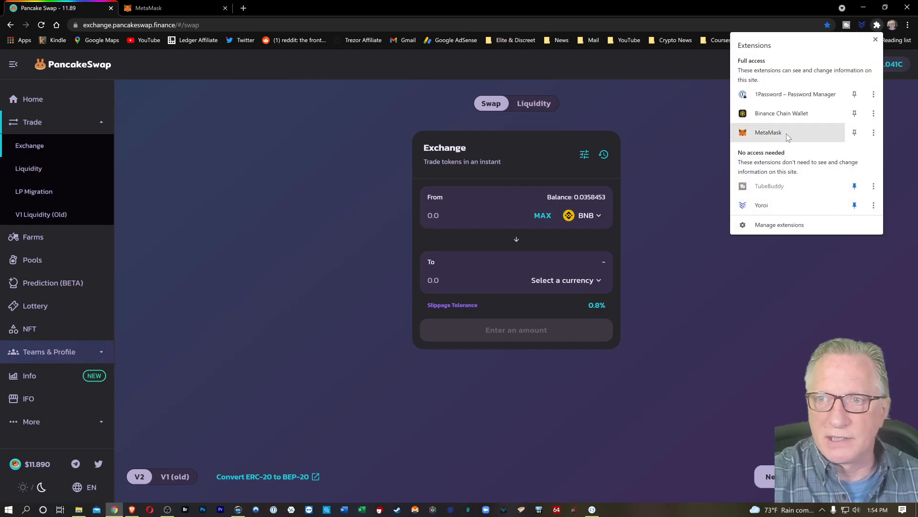
{"action": "left_click", "coordinate": [768, 133]}
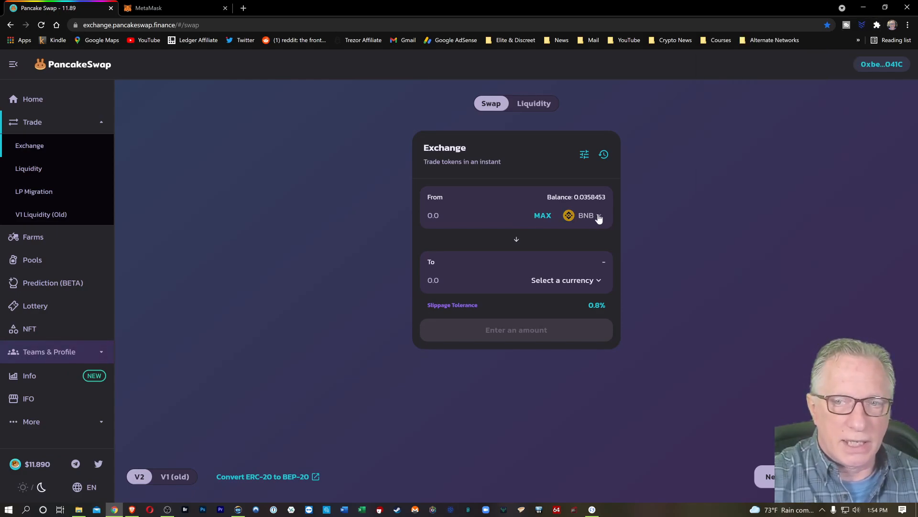
{"action": "left_click", "coordinate": [587, 215]}
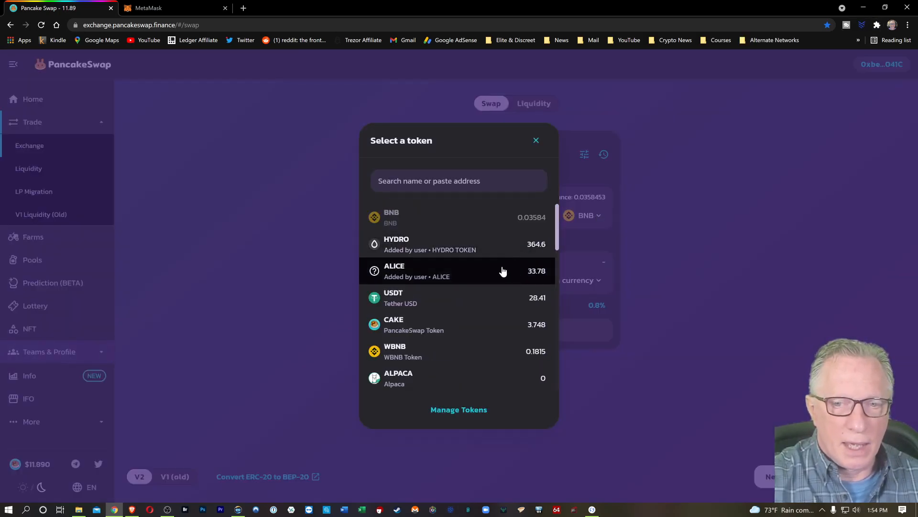
{"action": "mouse_move", "coordinate": [420, 328]}
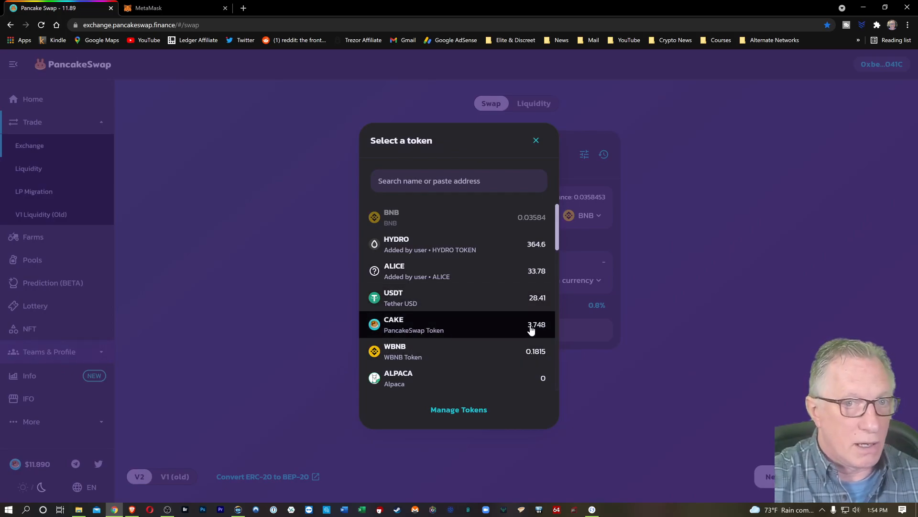
{"action": "left_click", "coordinate": [162, 7]}
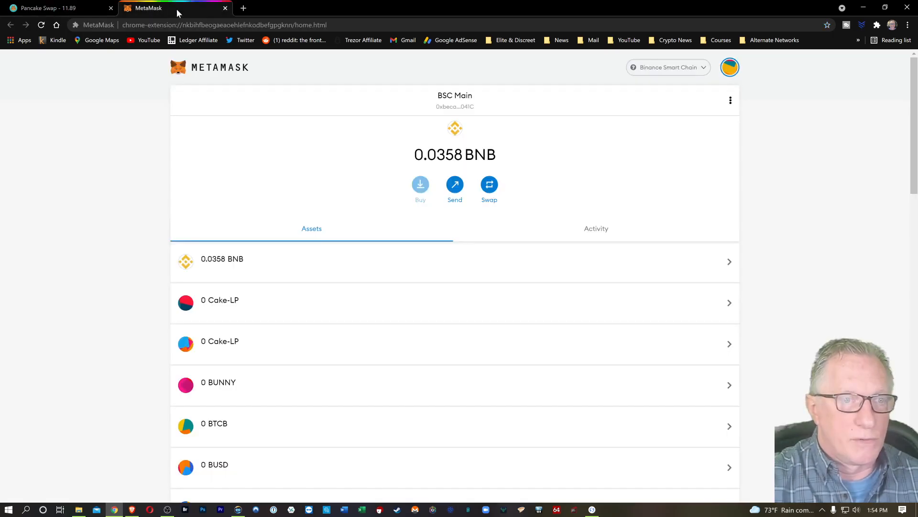
{"action": "scroll", "scroll_direction": "down", "scroll_amount": 3}
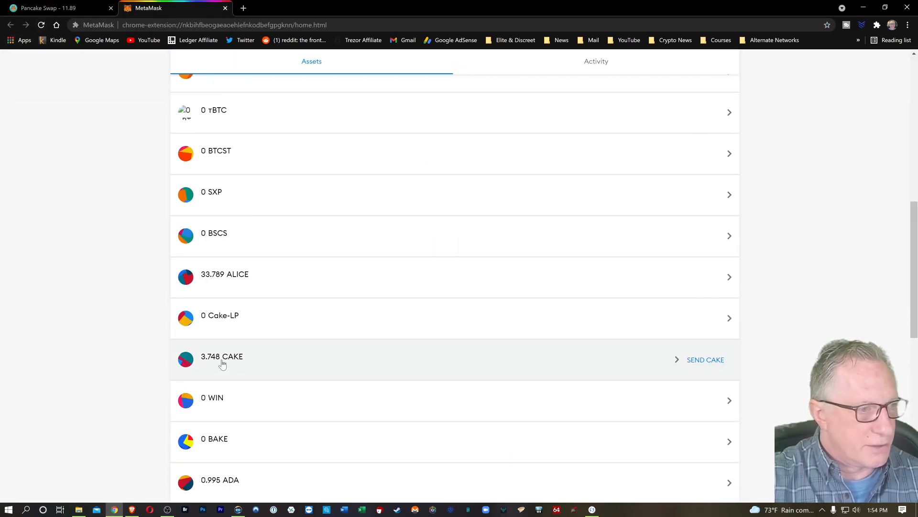
{"action": "mouse_move", "coordinate": [286, 362]}
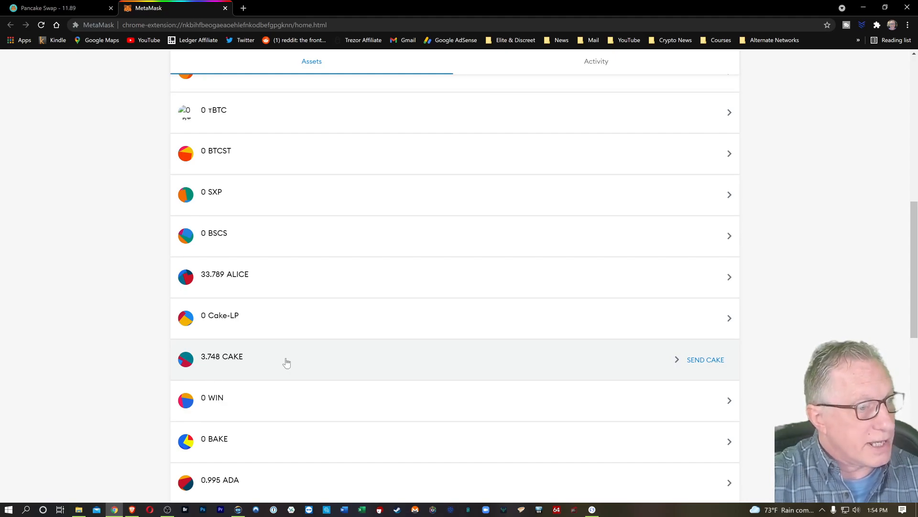
{"action": "mouse_move", "coordinate": [291, 359]}
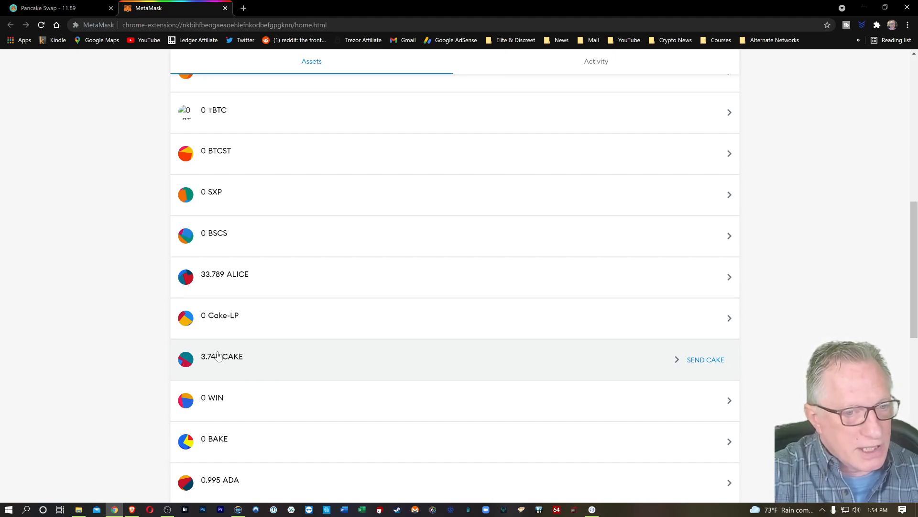
{"action": "mouse_move", "coordinate": [255, 361]}
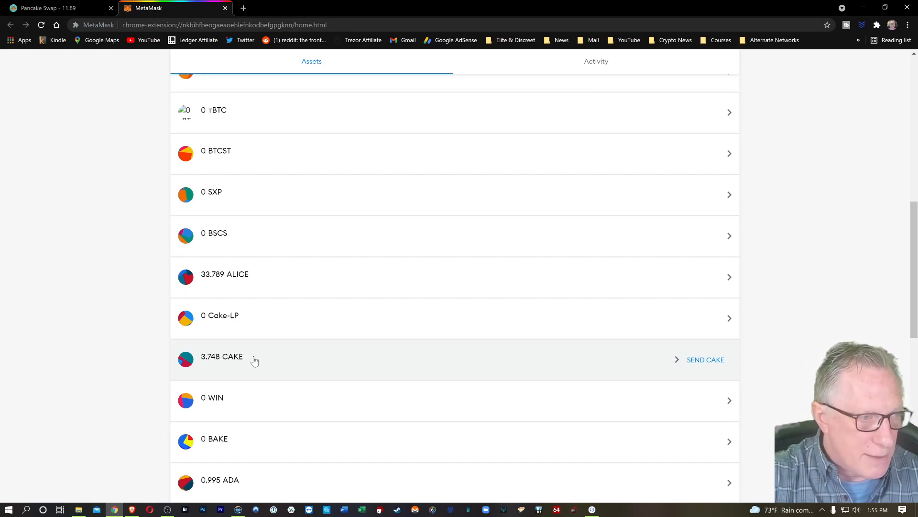
{"action": "mouse_move", "coordinate": [321, 362]}
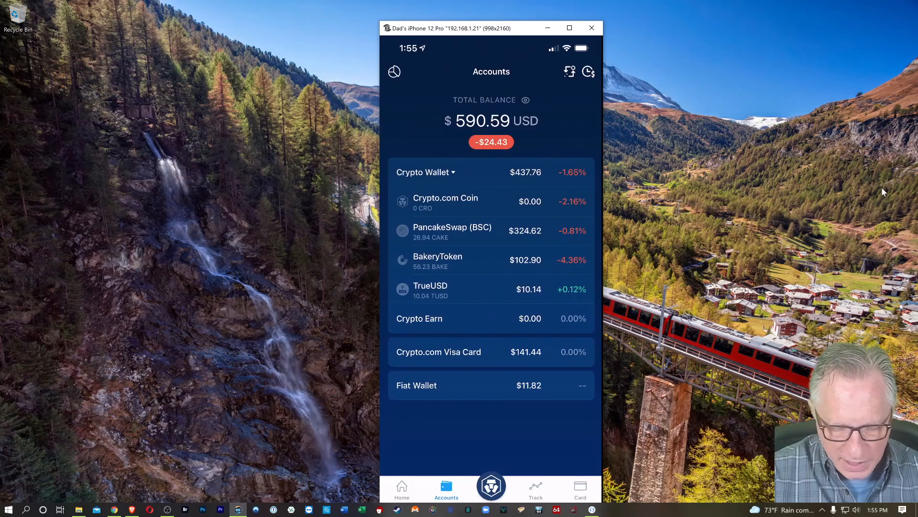
Withdraw the maximum CAKE balance (26.94 CAKE) to BSC Main and confirm the summary
{"action": "left_click", "coordinate": [453, 231]}
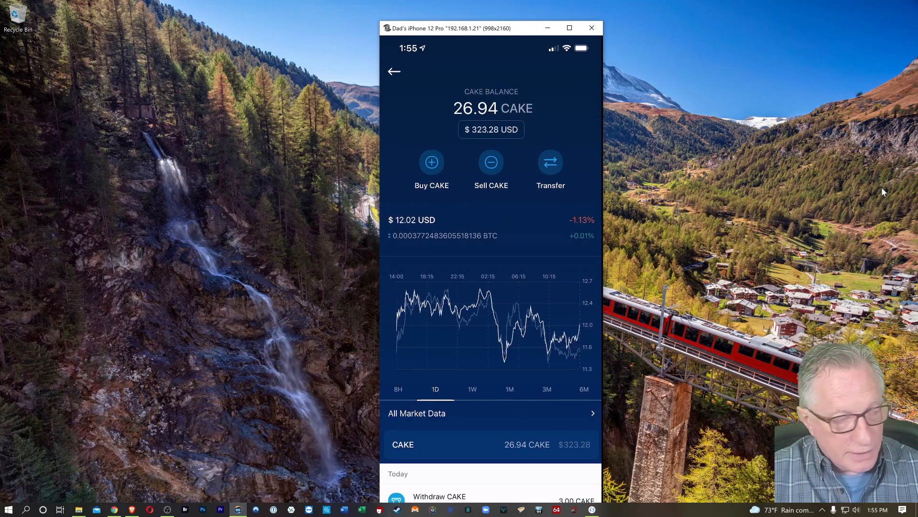
{"action": "left_click", "coordinate": [550, 162]}
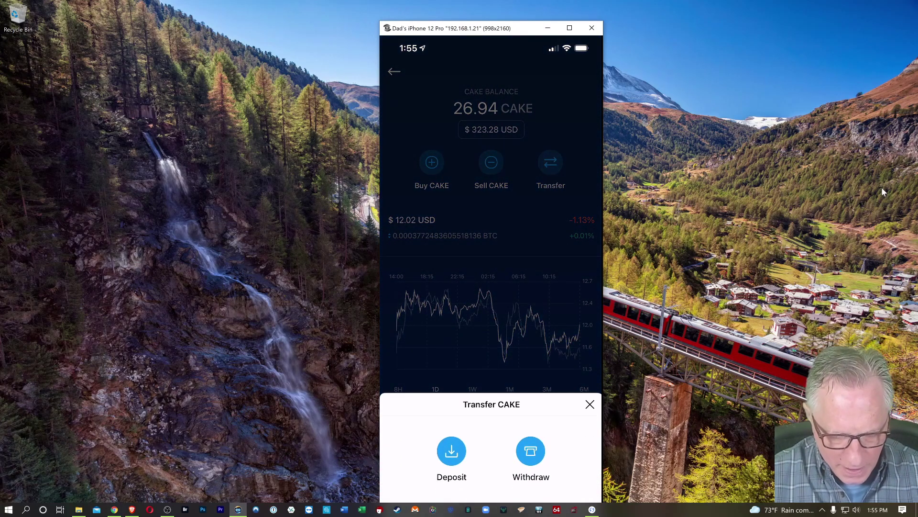
{"action": "left_click", "coordinate": [531, 451]}
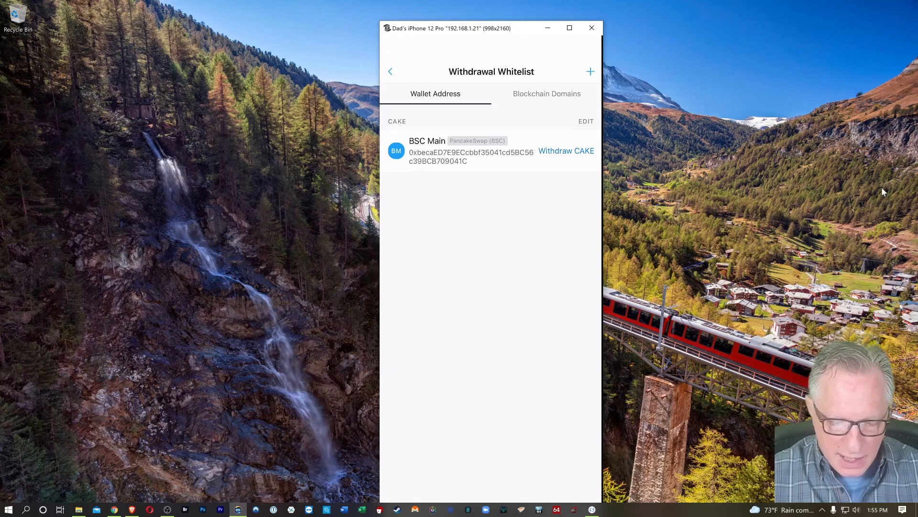
{"action": "left_click", "coordinate": [566, 150]}
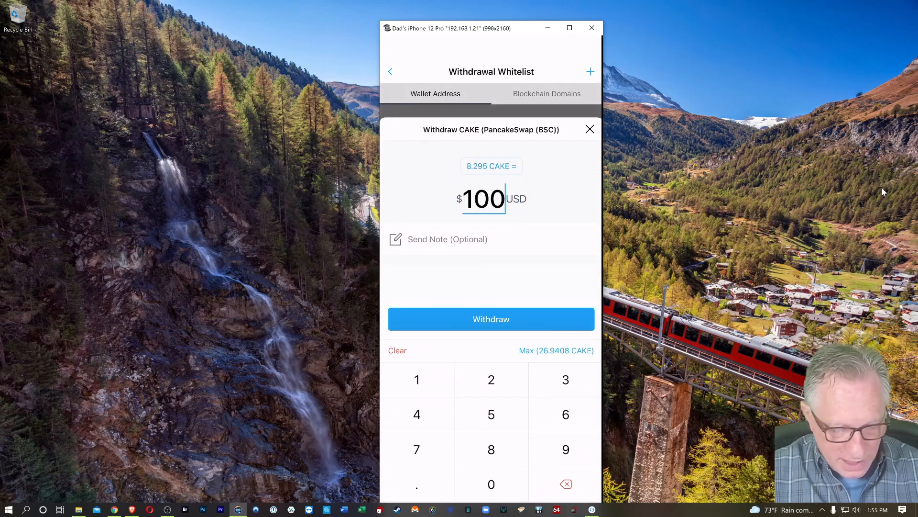
{"action": "left_click", "coordinate": [557, 350]}
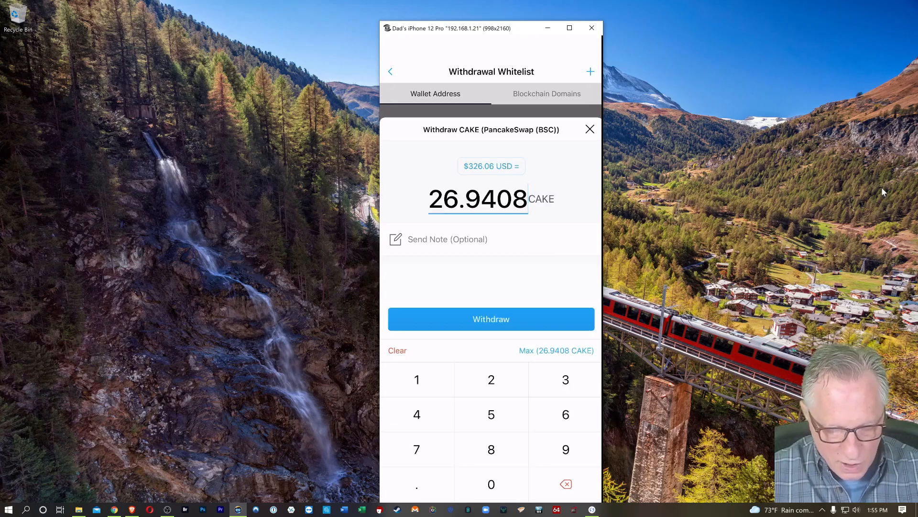
{"action": "left_click", "coordinate": [492, 318]}
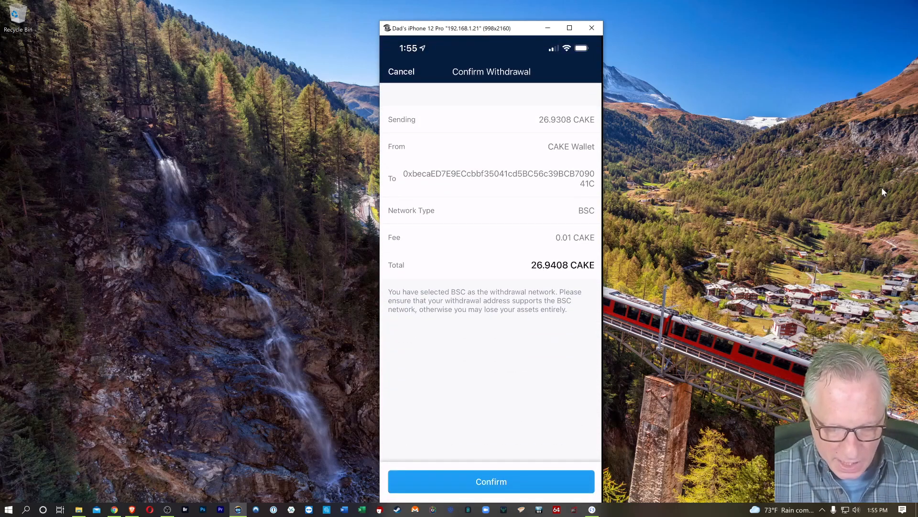
{"action": "left_click", "coordinate": [491, 481]}
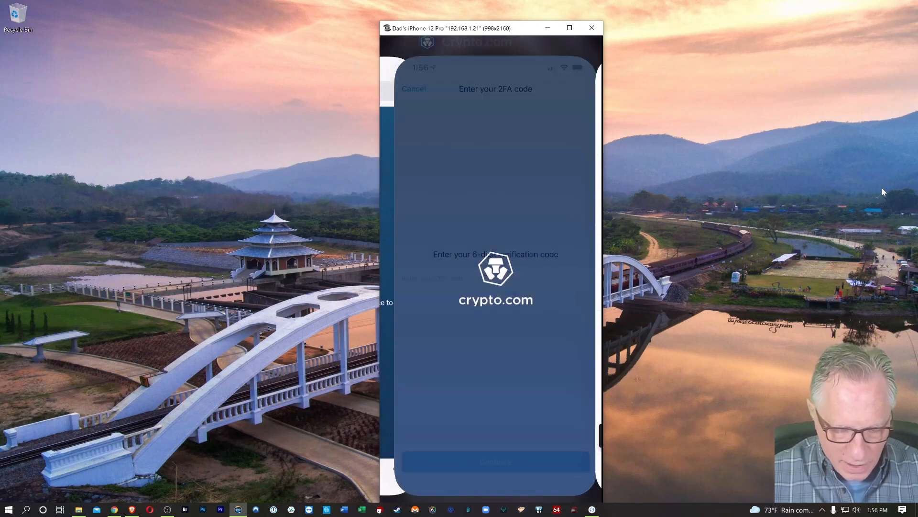
Submit the pasted 2FA code so CAKE leaves Crypto.com, leaving a $265.73 balance
{"action": "left_click", "coordinate": [491, 210]}
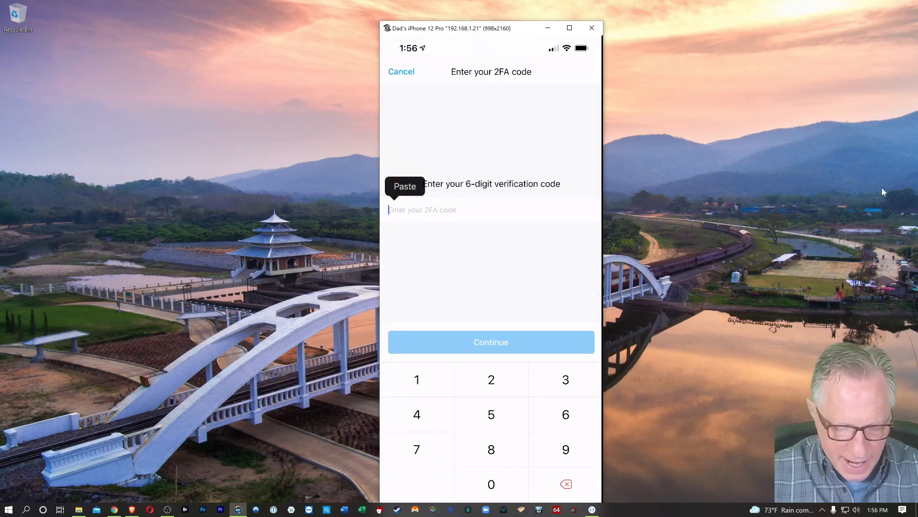
{"action": "left_click", "coordinate": [405, 186]}
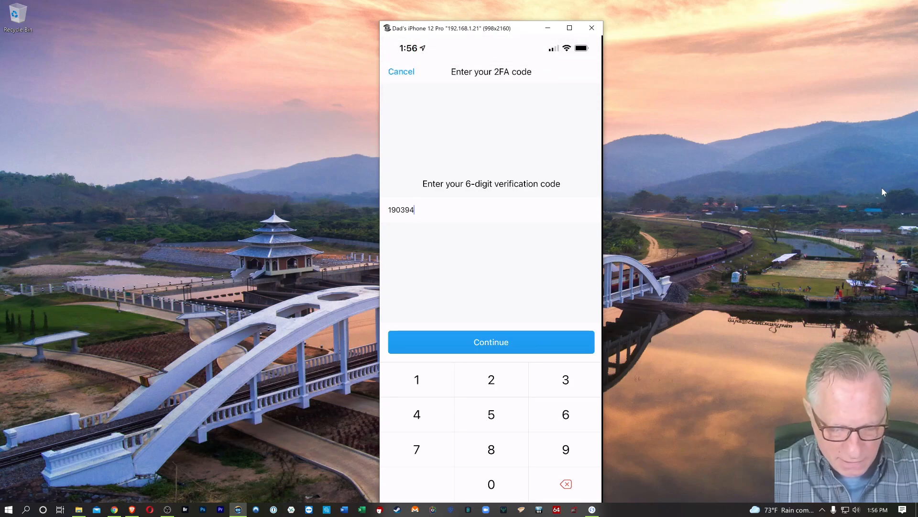
{"action": "left_click", "coordinate": [491, 342]}
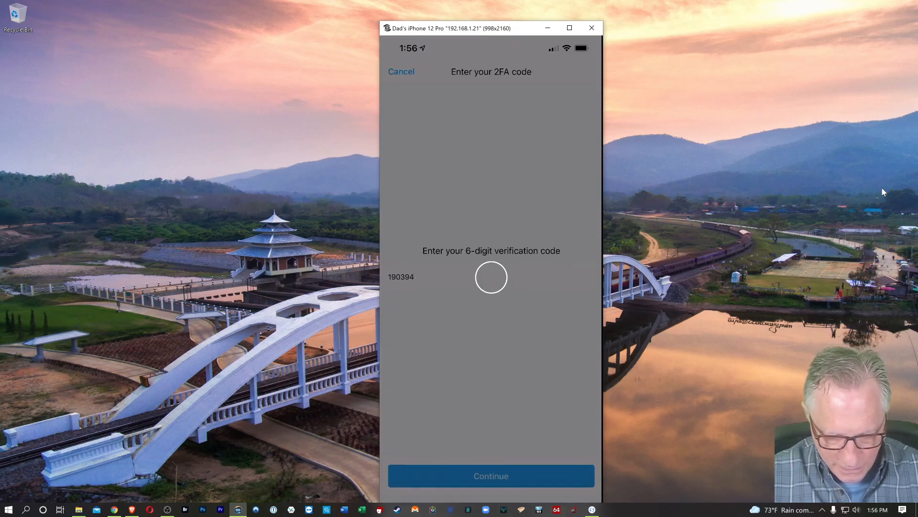
{"action": "left_click", "coordinate": [491, 476]}
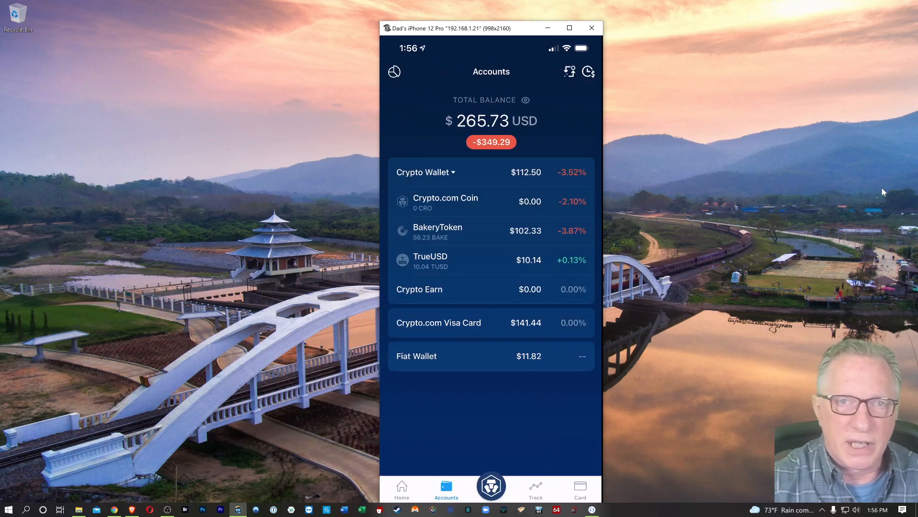
{"action": "left_click", "coordinate": [592, 27]}
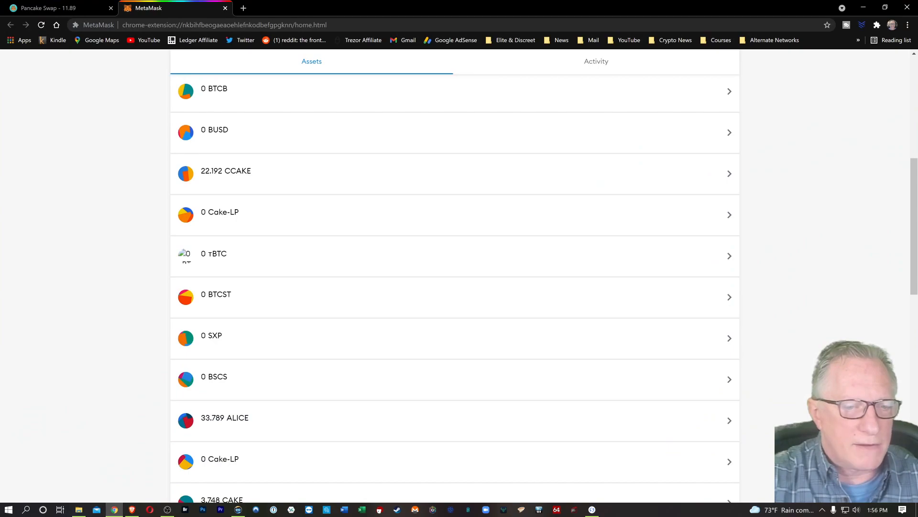
{"action": "scroll", "scroll_direction": "down", "scroll_amount": 3}
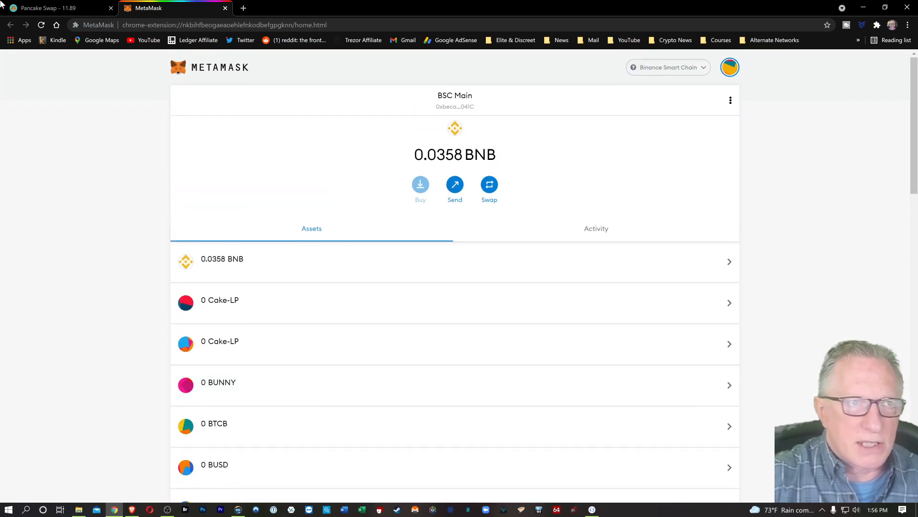
{"action": "left_click", "coordinate": [58, 9]}
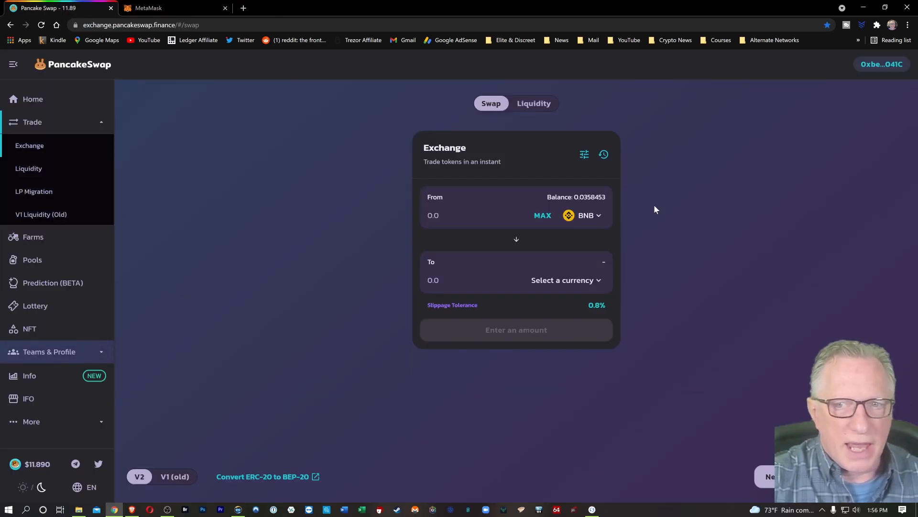
{"action": "left_click", "coordinate": [563, 280]}
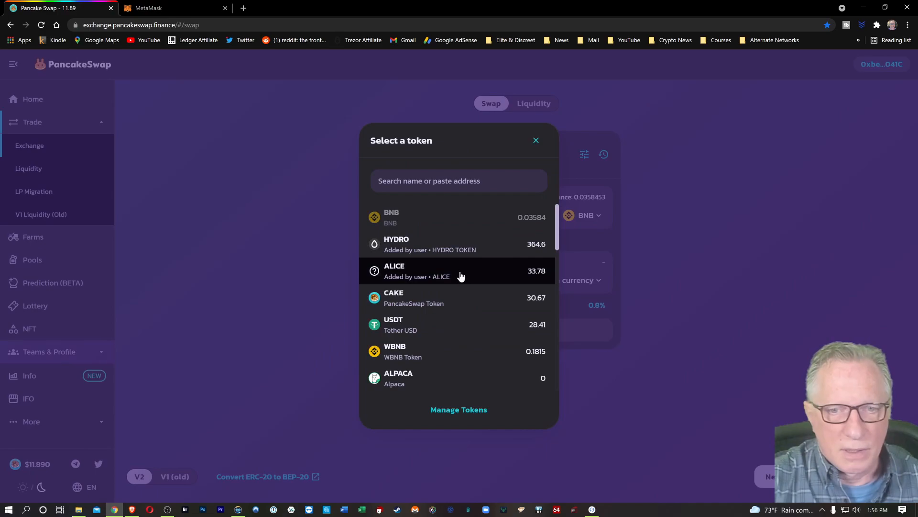
{"action": "mouse_move", "coordinate": [412, 306]}
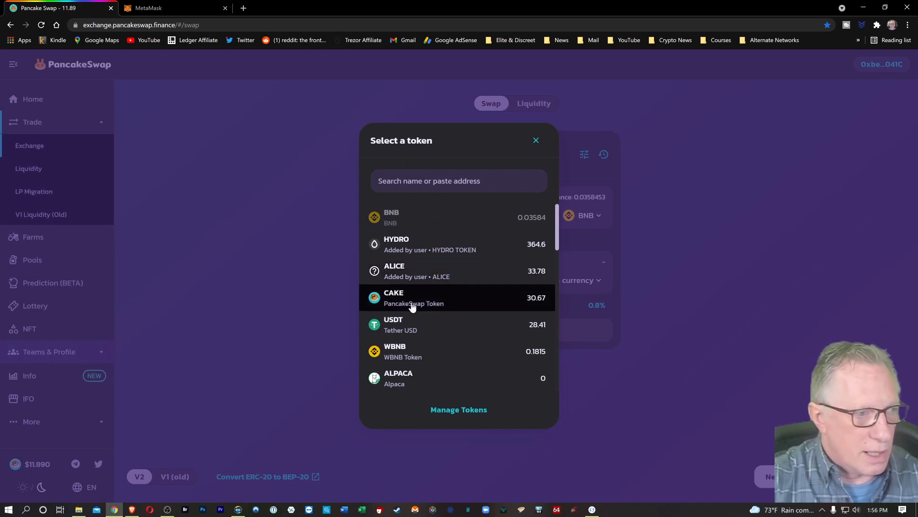
{"action": "mouse_move", "coordinate": [438, 308]}
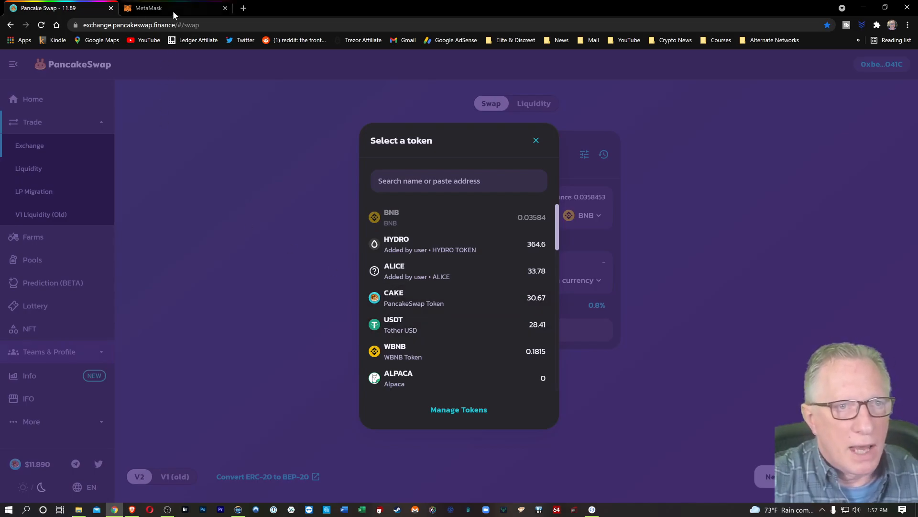
{"action": "left_click", "coordinate": [158, 8]}
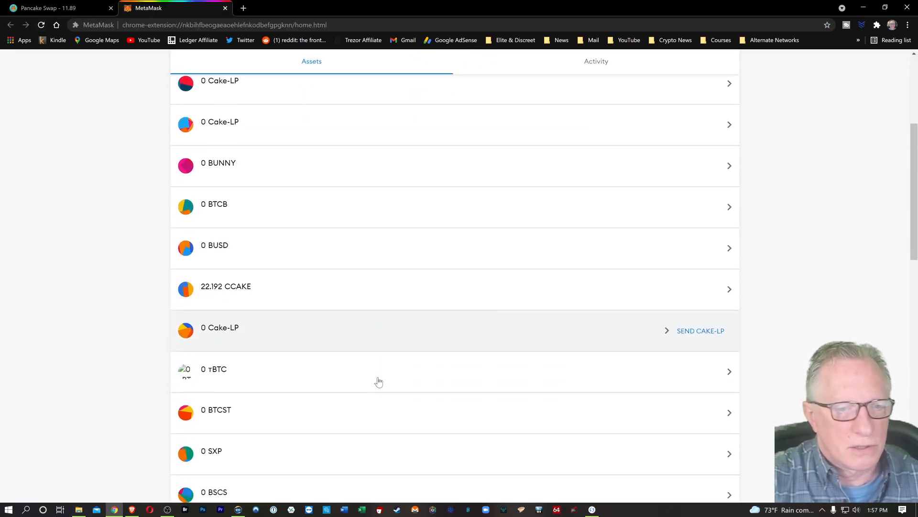
{"action": "scroll", "scroll_direction": "down", "scroll_amount": 3}
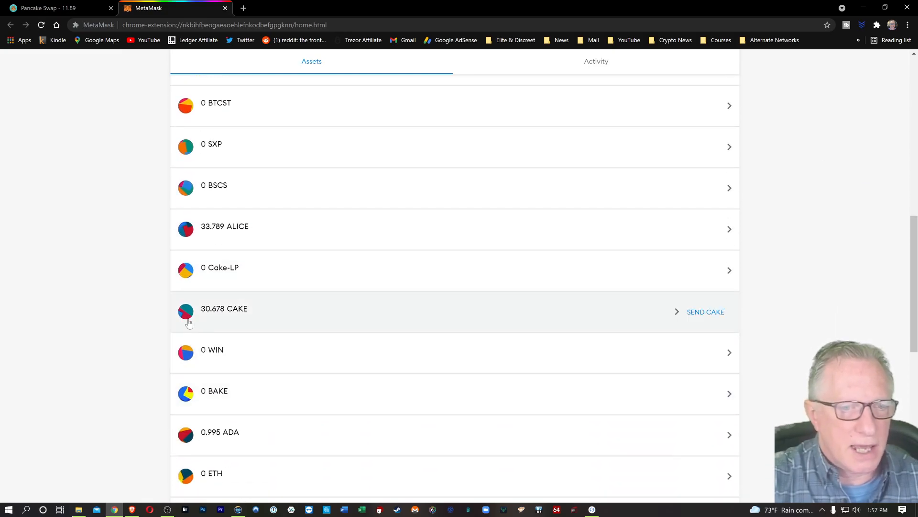
{"action": "mouse_move", "coordinate": [398, 324]}
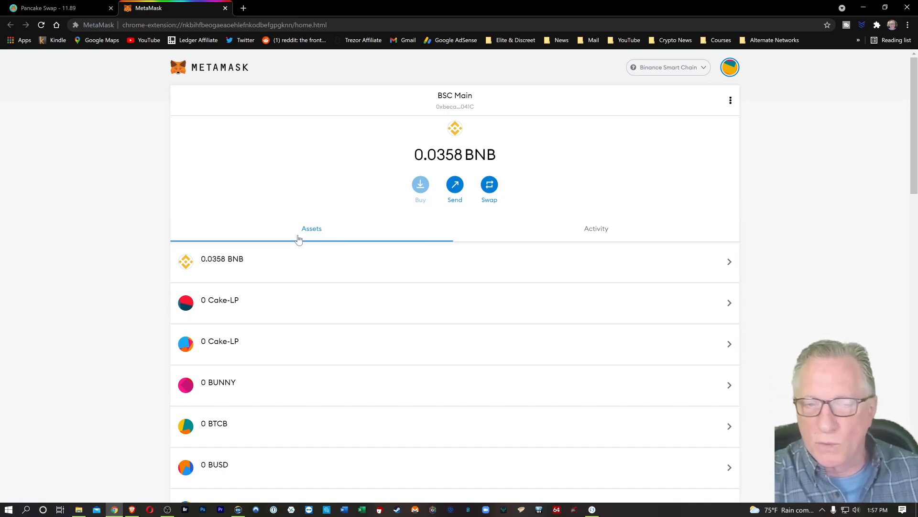
{"action": "mouse_move", "coordinate": [76, 7]}
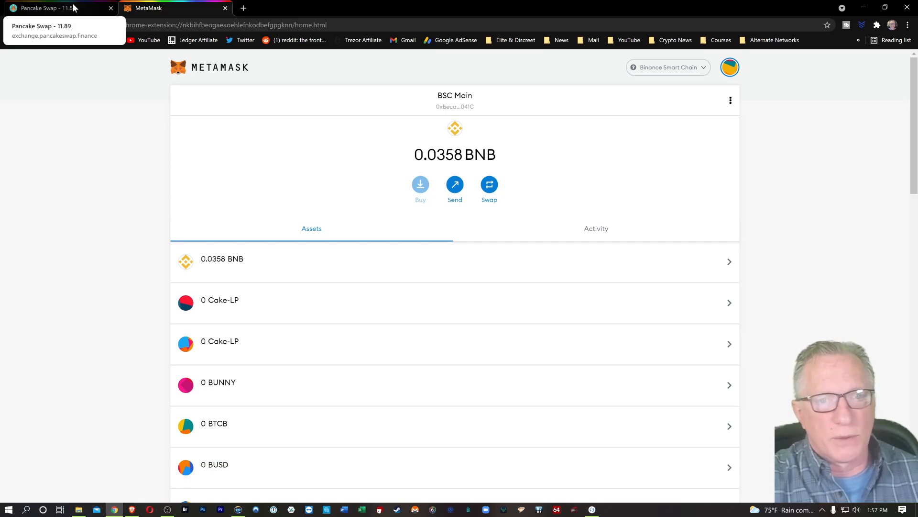
Choose CAKE at MAX (30.6789) as From and search 'busd' to pick BUSD as To
{"action": "left_click", "coordinate": [57, 8]}
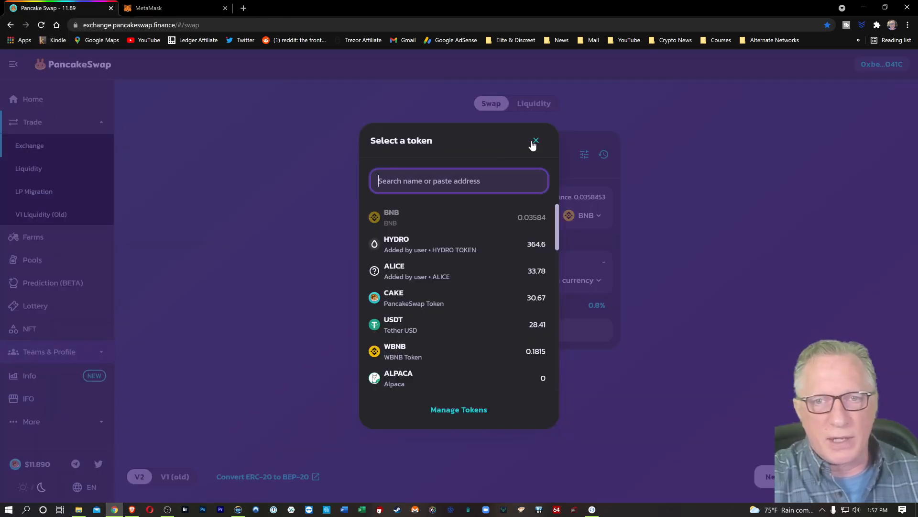
{"action": "left_click", "coordinate": [534, 140]}
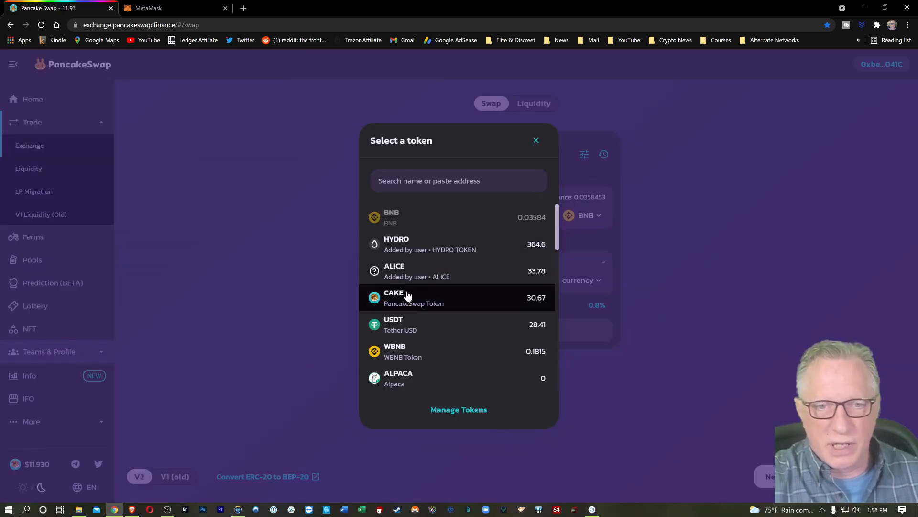
{"action": "left_click", "coordinate": [412, 298]}
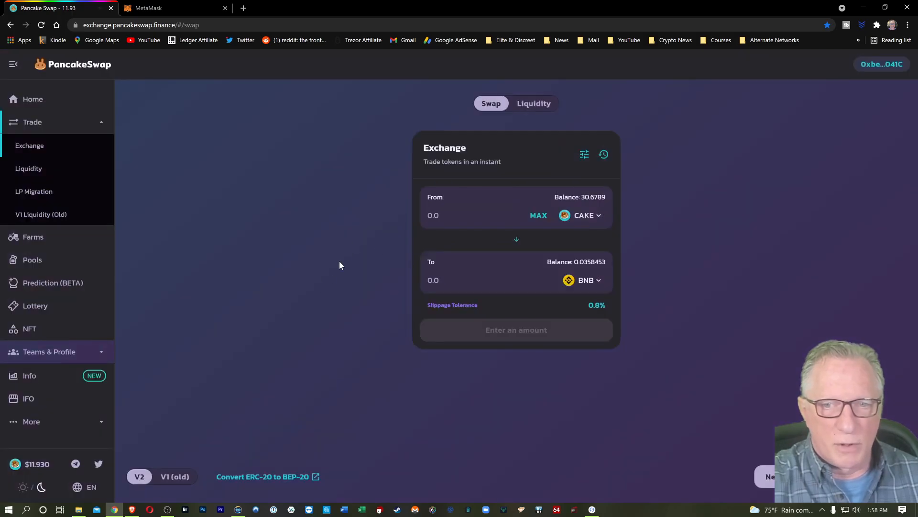
{"action": "left_click", "coordinate": [539, 215]}
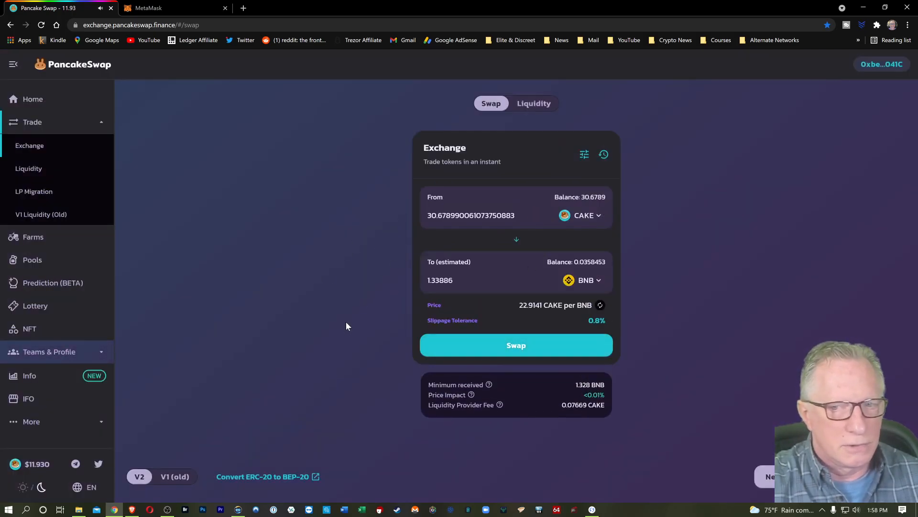
{"action": "mouse_move", "coordinate": [598, 283]}
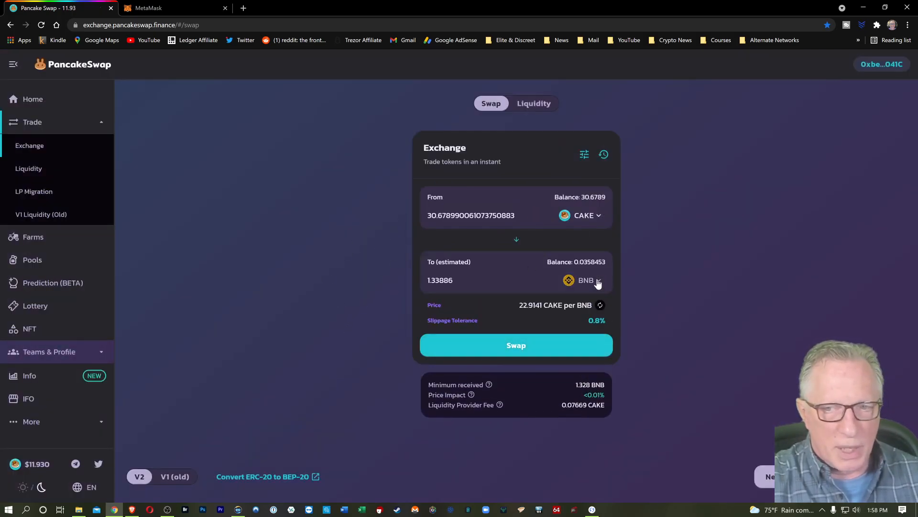
{"action": "left_click", "coordinate": [586, 280]}
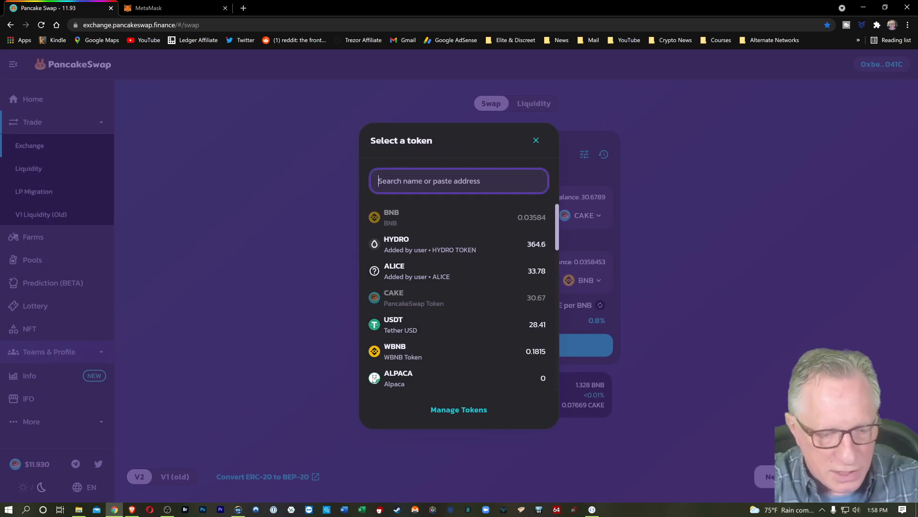
{"action": "type", "text": "busd"}
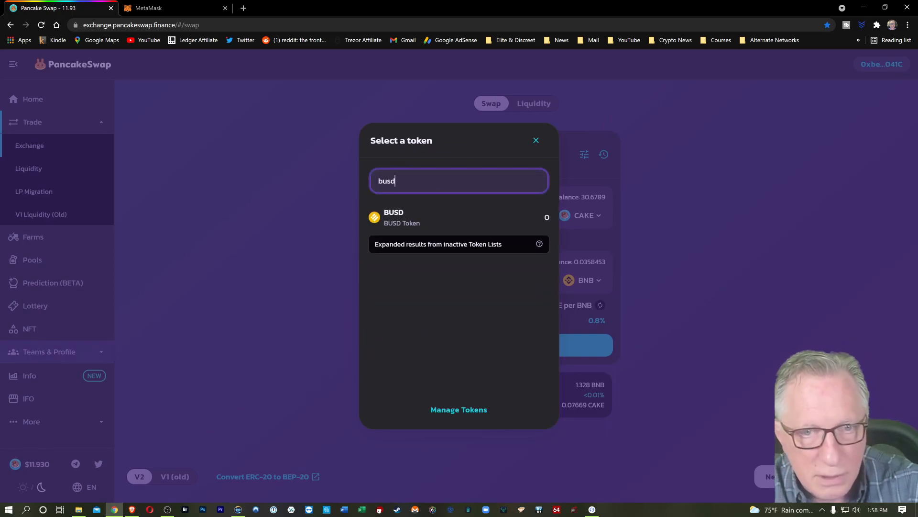
{"action": "left_click", "coordinate": [393, 218]}
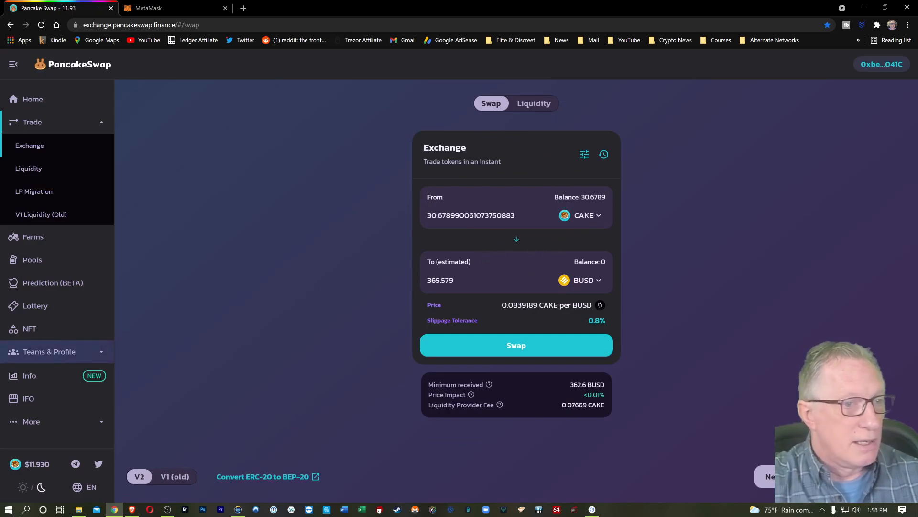
{"action": "mouse_move", "coordinate": [462, 229]}
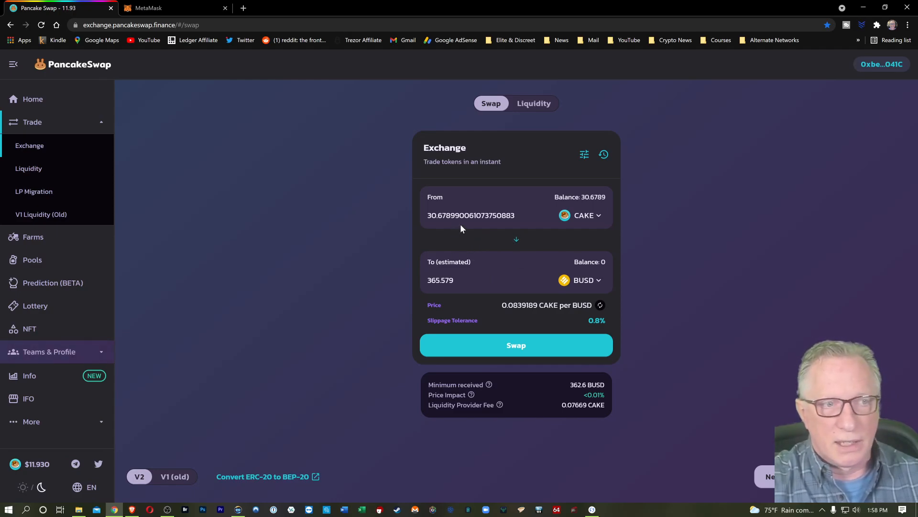
{"action": "mouse_move", "coordinate": [505, 184]}
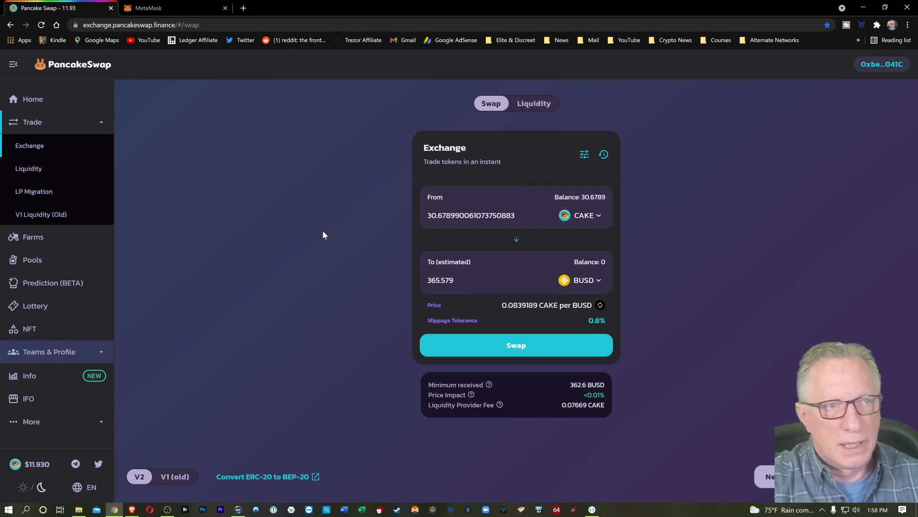
{"action": "mouse_move", "coordinate": [317, 213]}
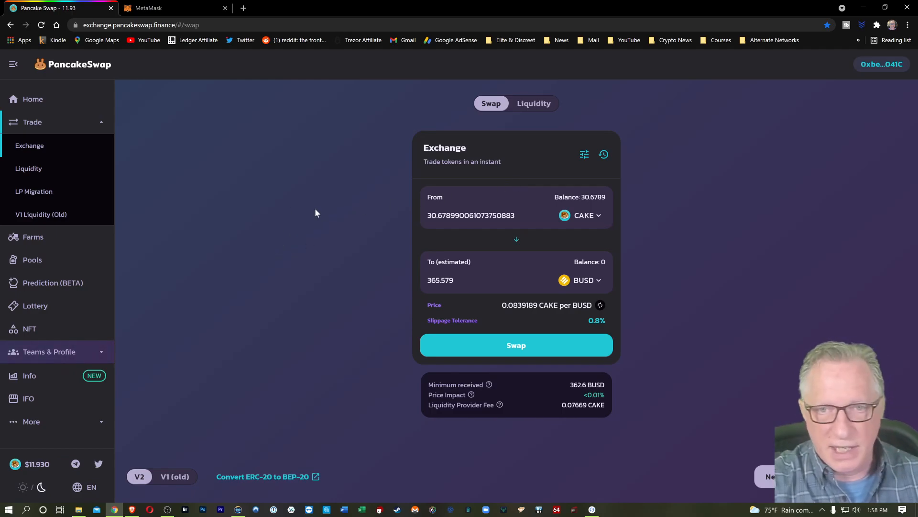